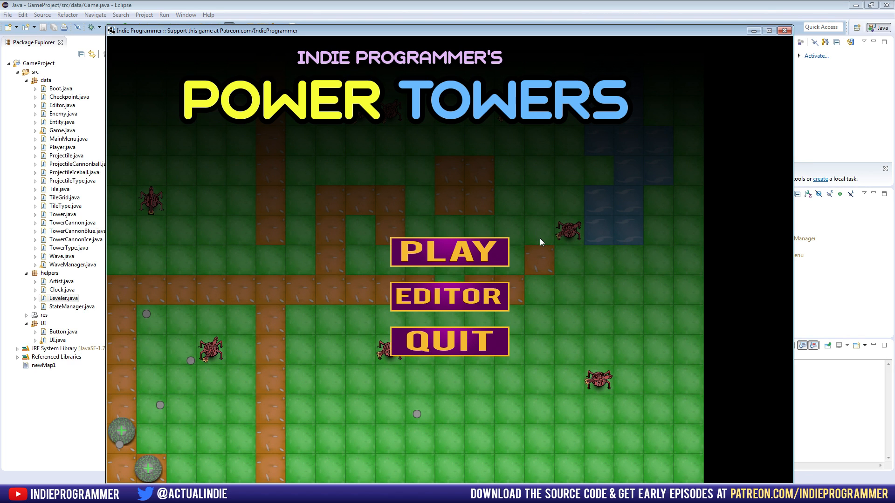
- Open the Power Towers map editor from the game's main menu to paint grass and dirt tiles
click(448, 295)
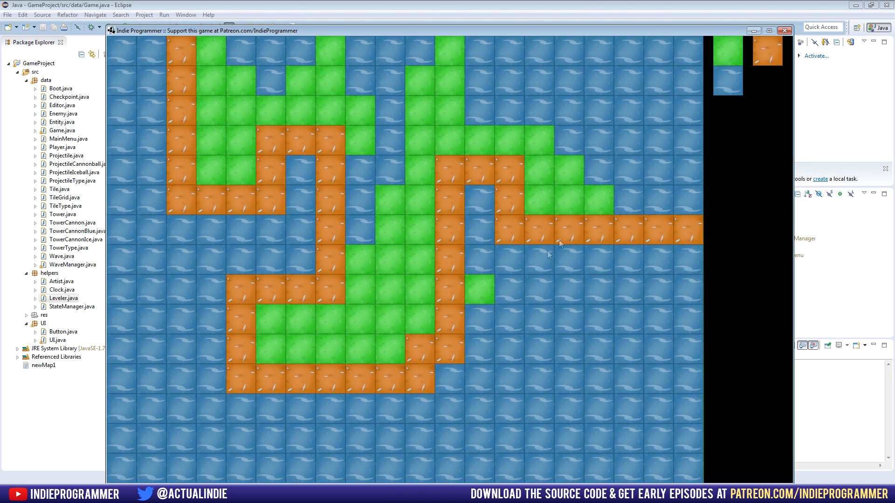
mouse_move(775, 135)
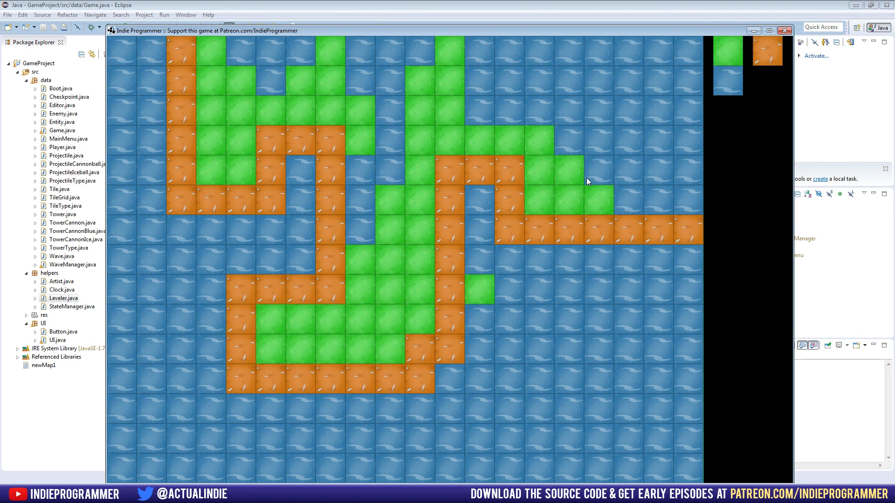
mouse_move(735, 53)
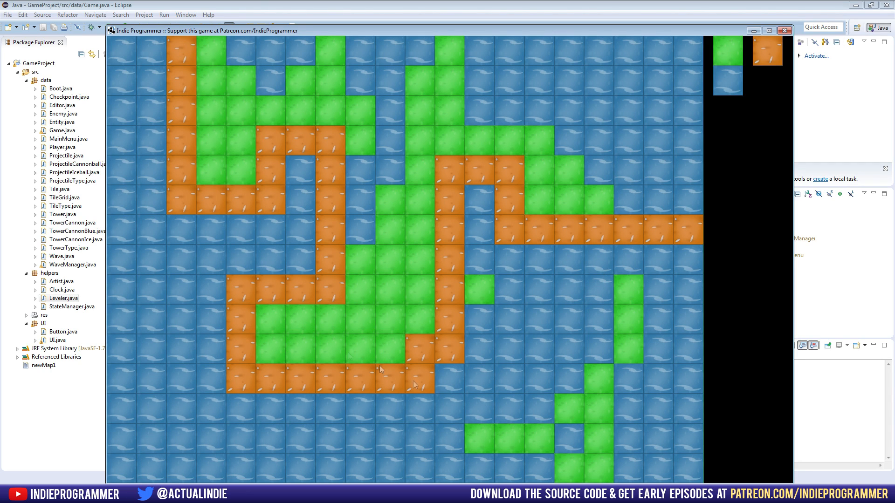
mouse_move(759, 83)
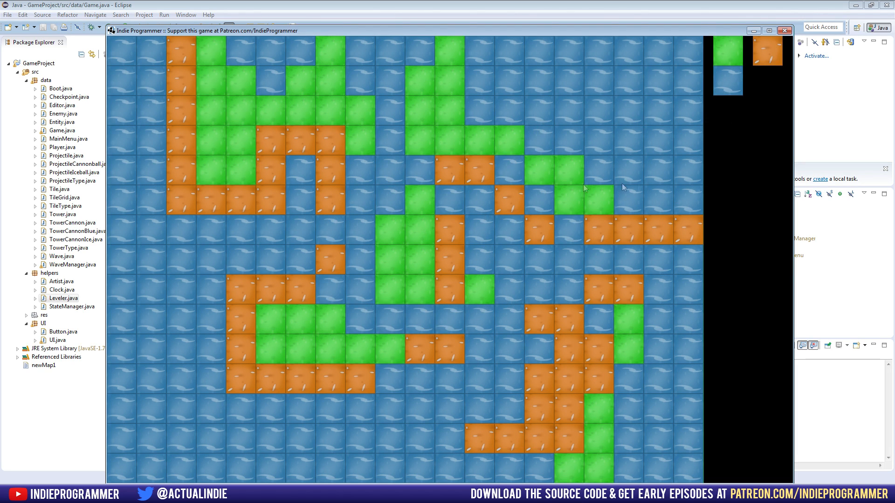
mouse_move(590, 157)
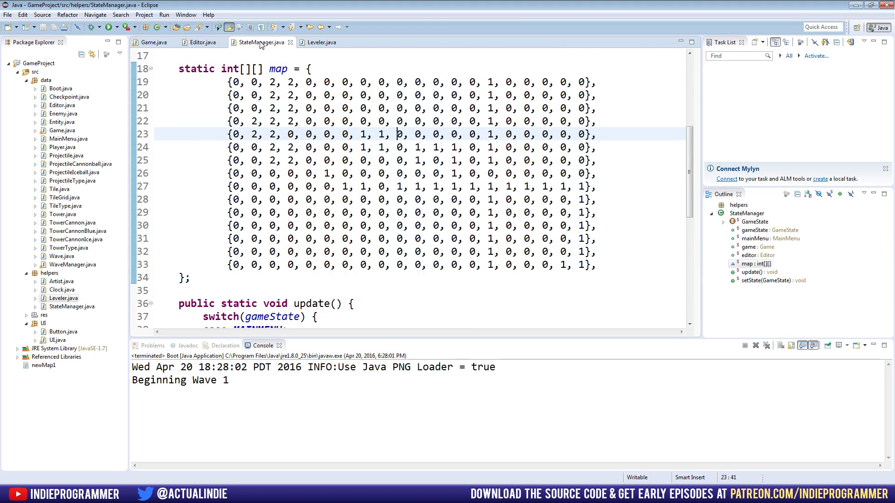
mouse_move(367, 232)
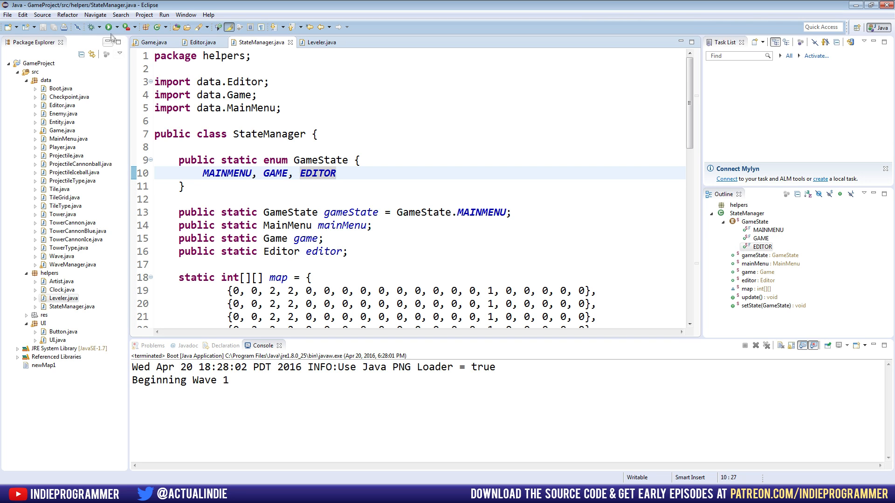
- Relaunch the Power Towers game from Eclipse
click(109, 27)
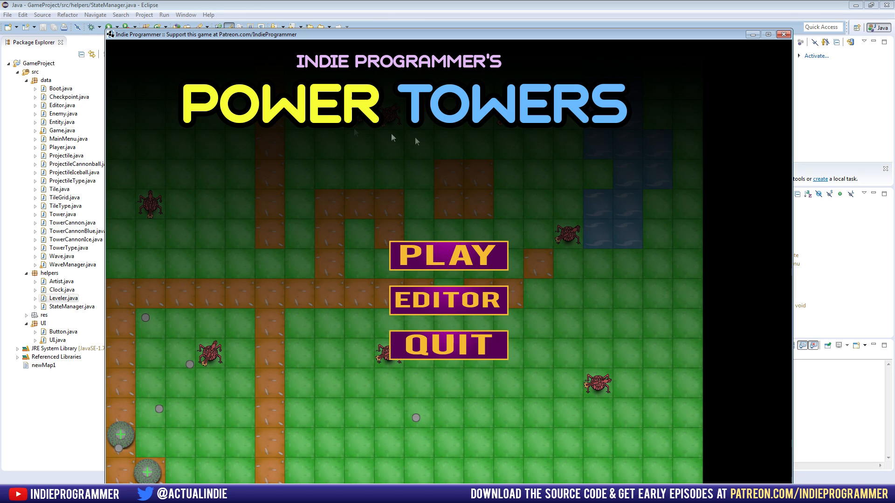
mouse_move(442, 246)
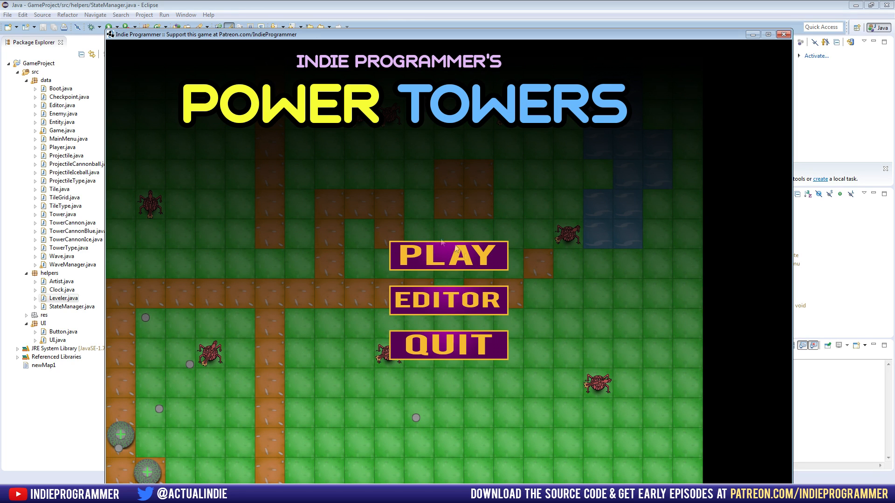
mouse_move(511, 292)
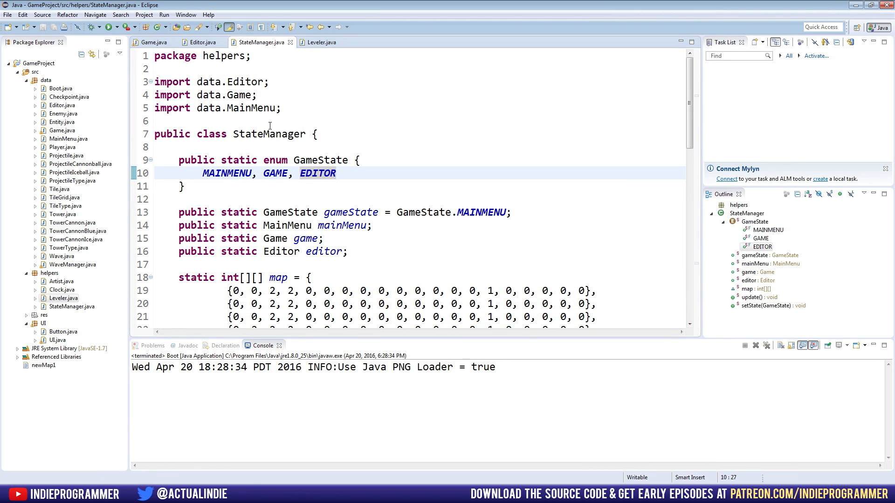
scroll(down, 3)
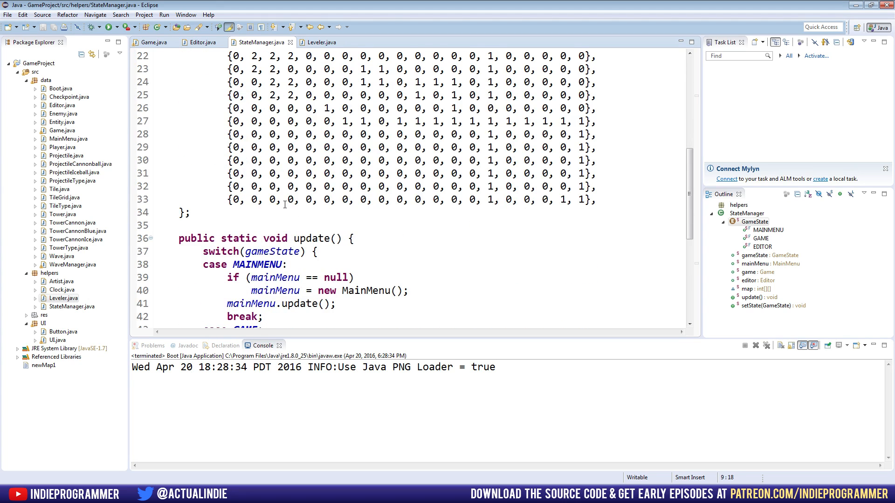
scroll(down, 3)
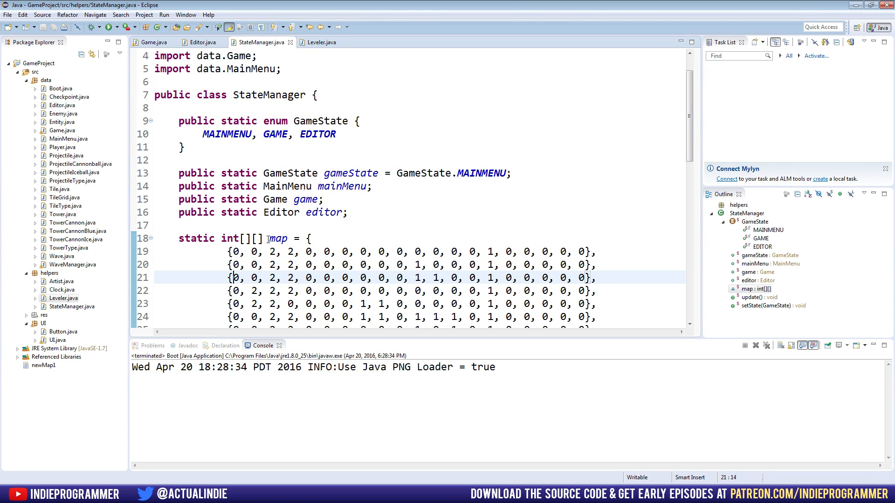
- Change the map field's type to TileGrid and import it from the data package
scroll(down, 3)
text(T)
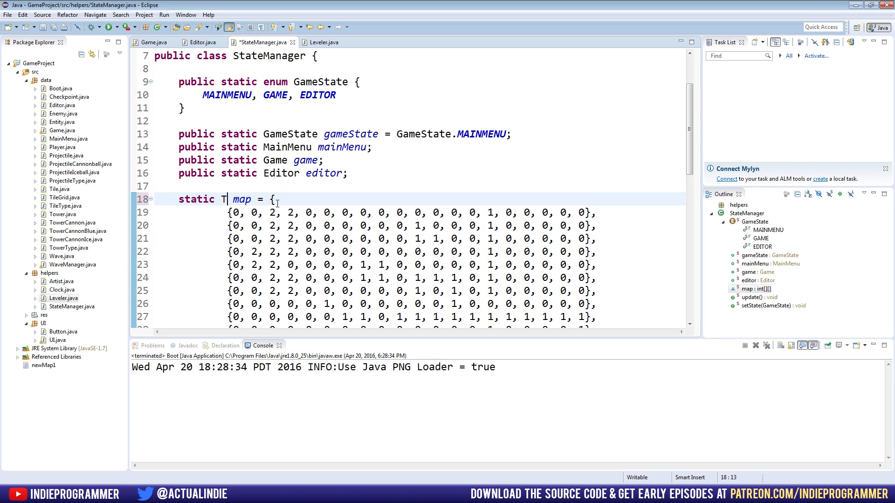
text(ileGrid)
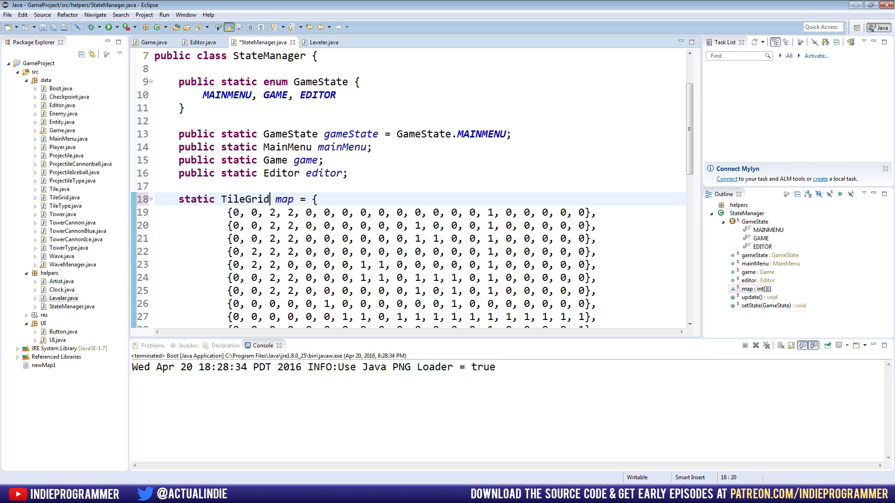
double_click(245, 198)
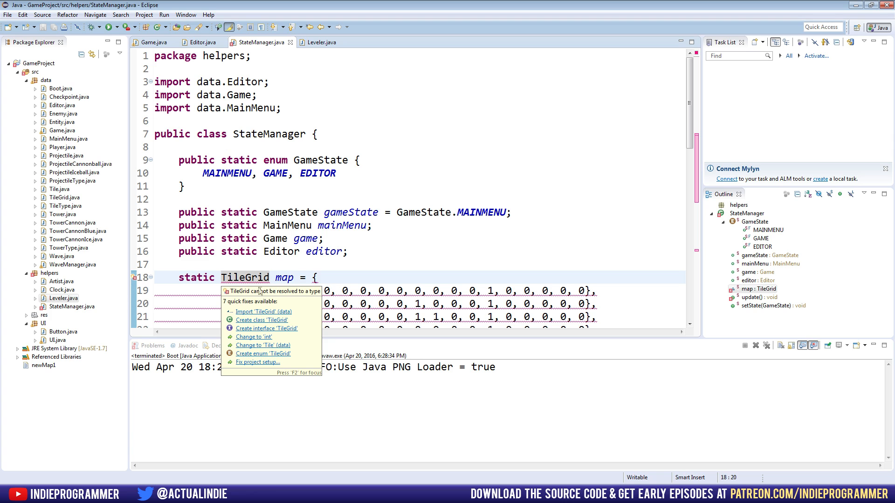
click(263, 311)
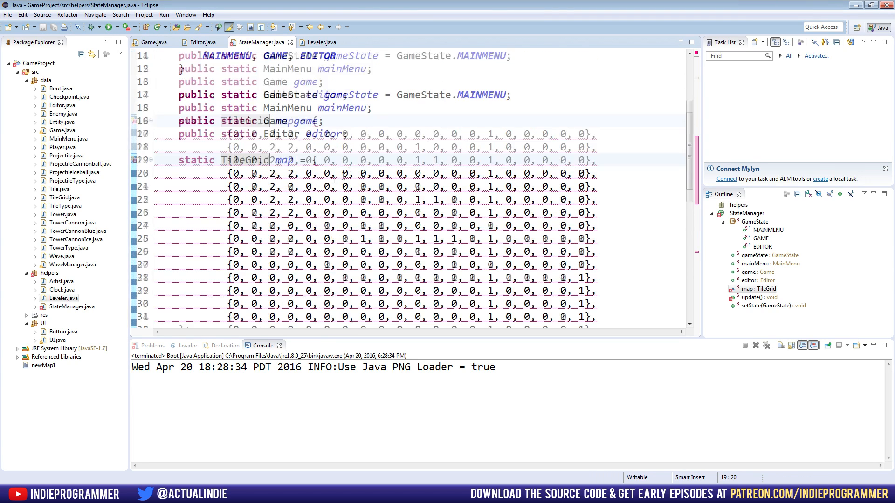
- Delete the hard-coded number array from the map declaration
scroll(down, 3)
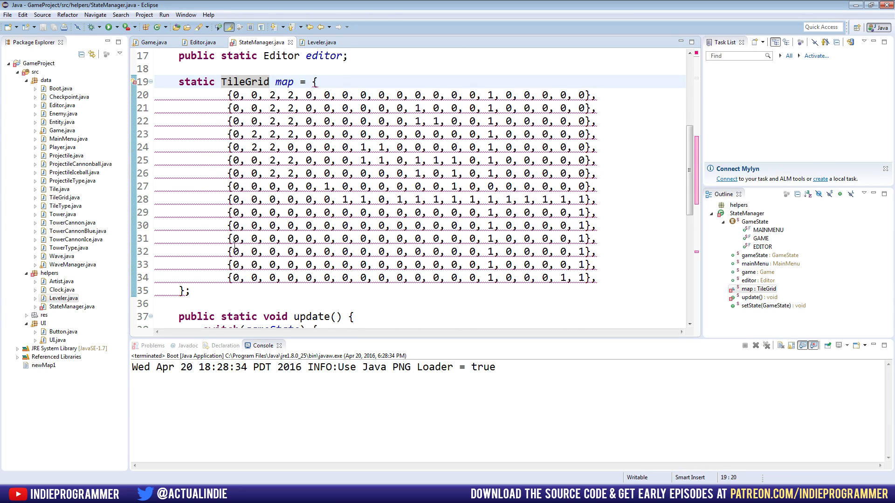
drag(325, 95, 189, 290)
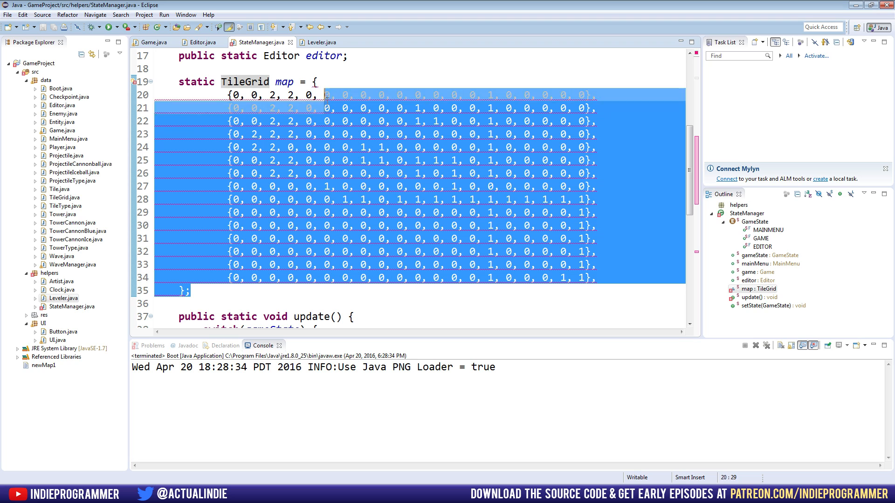
key(Delete)
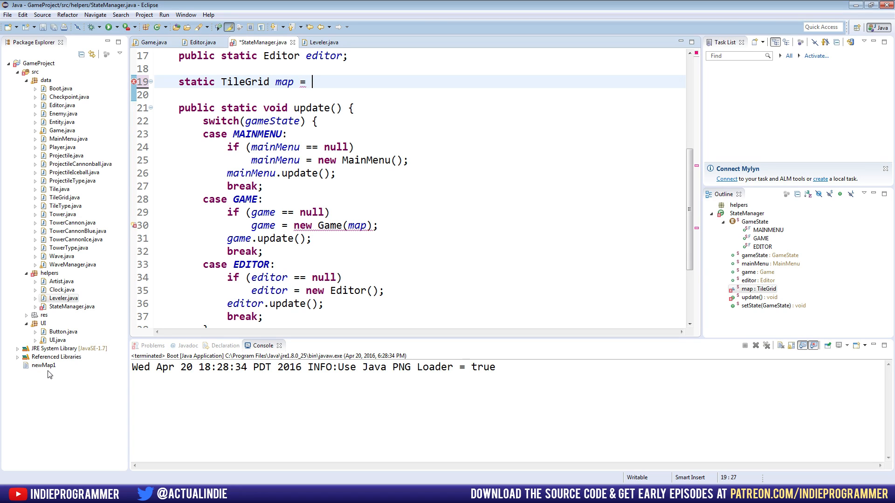
mouse_move(30, 378)
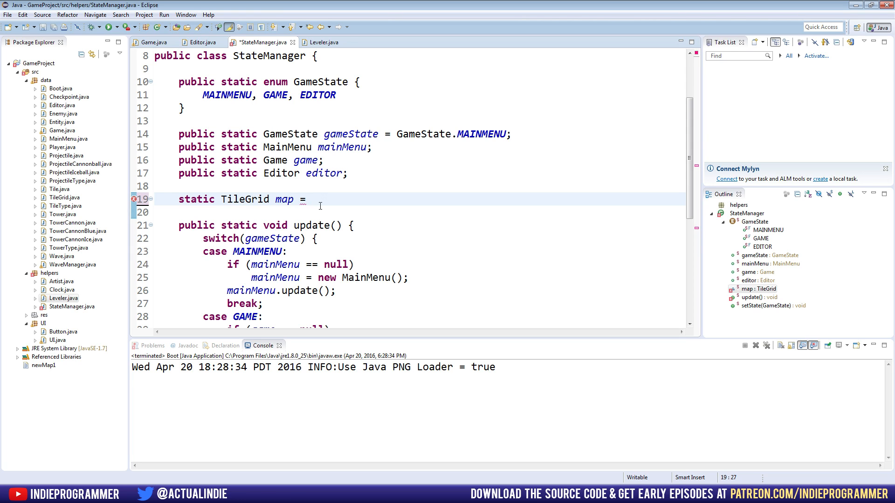
- Rename Leveler's saveMap/loadMap to SaveMap/LoadMap and update Editor's calls, adding an S-key SaveMap handler
click(321, 42)
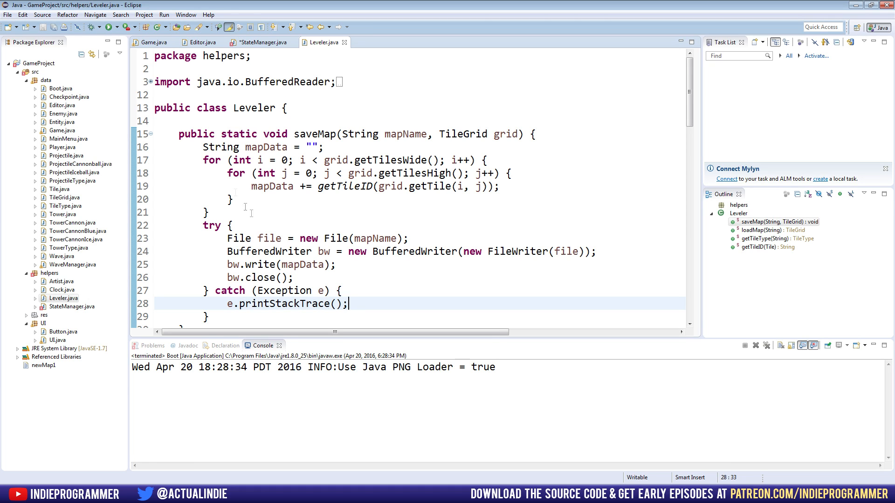
scroll(down, 3)
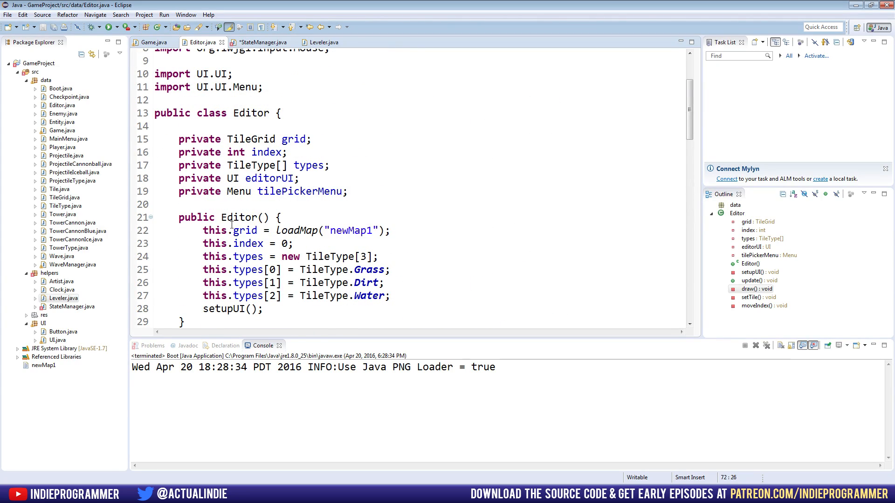
double_click(297, 230)
text(L)
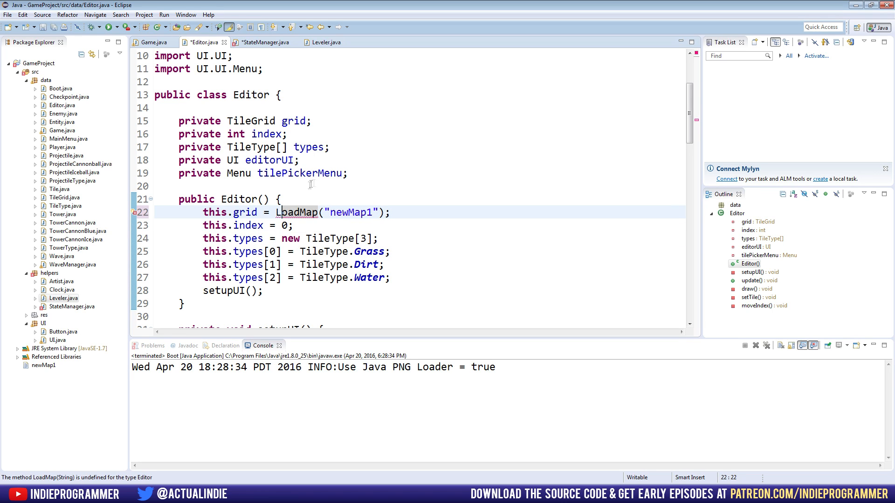
click(322, 42)
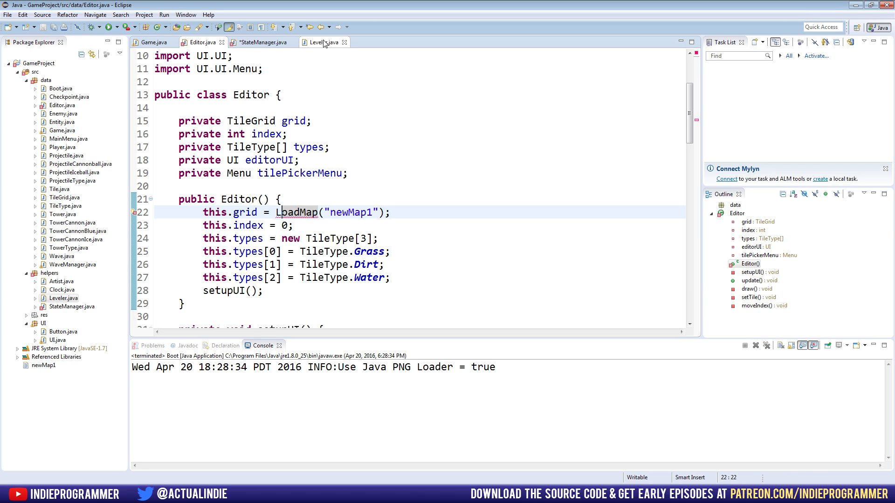
click(322, 41)
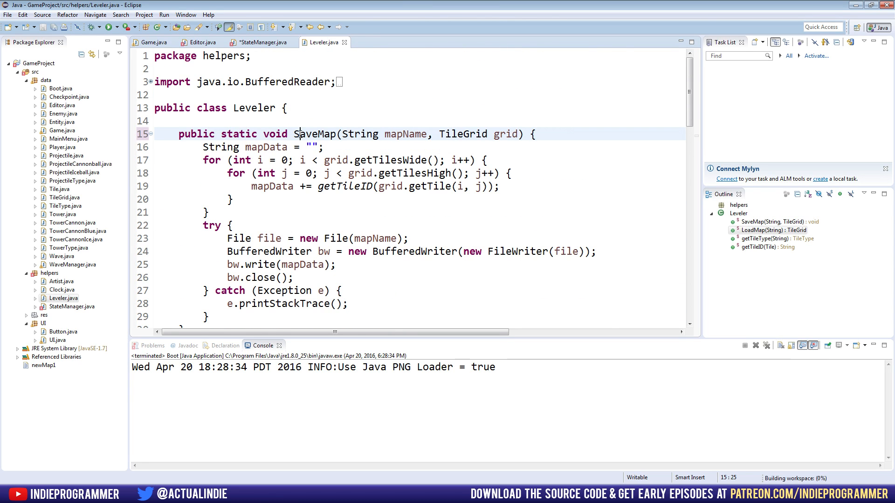
click(201, 42)
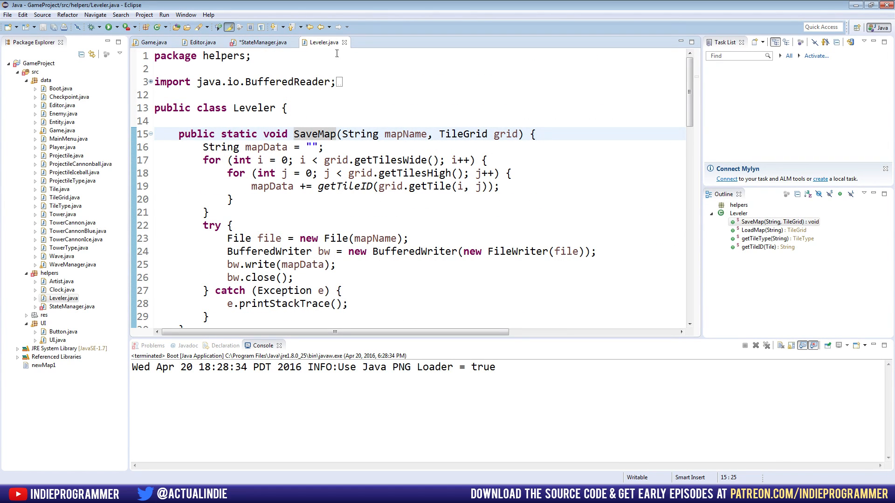
click(200, 41)
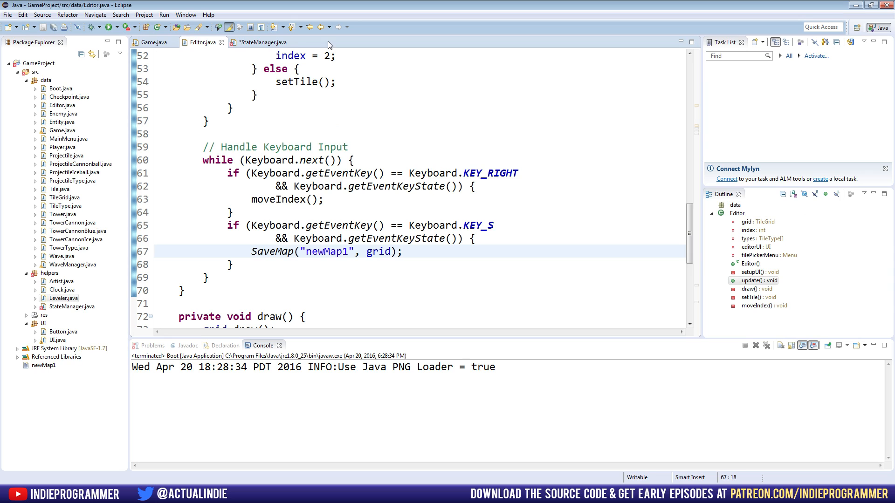
- Add 'import static helpers.Leveler.LoadMap;' to StateManager
click(262, 41)
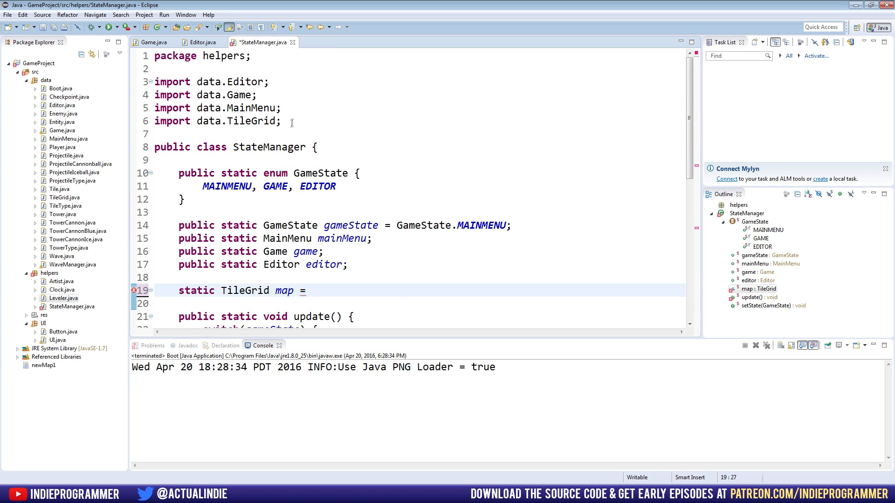
text(impo)
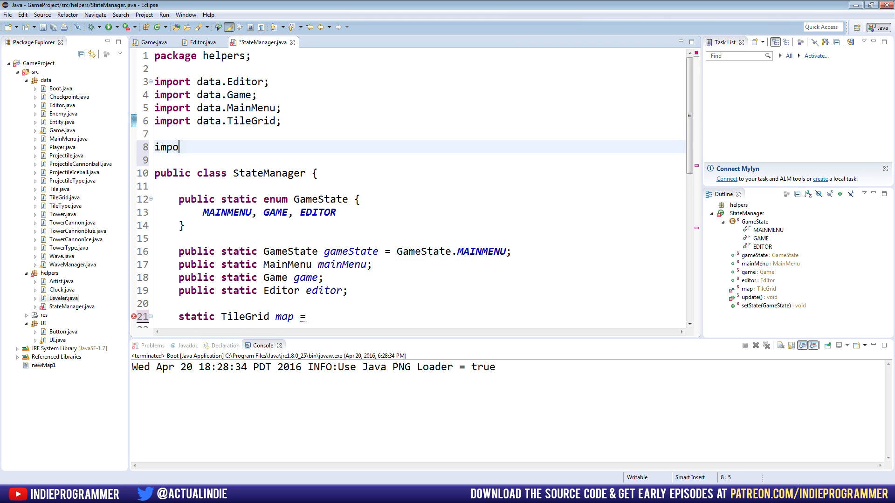
text(rt static)
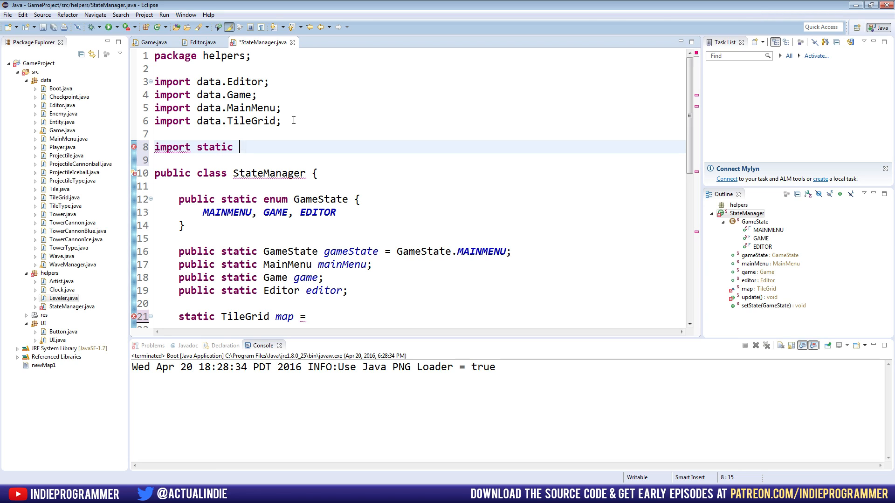
text(helpers.Leveler.*;)
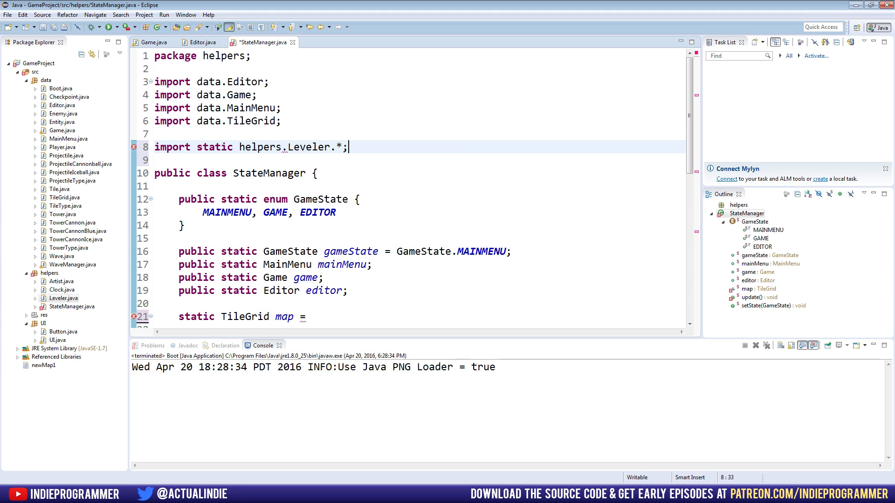
key(ctrl+s)
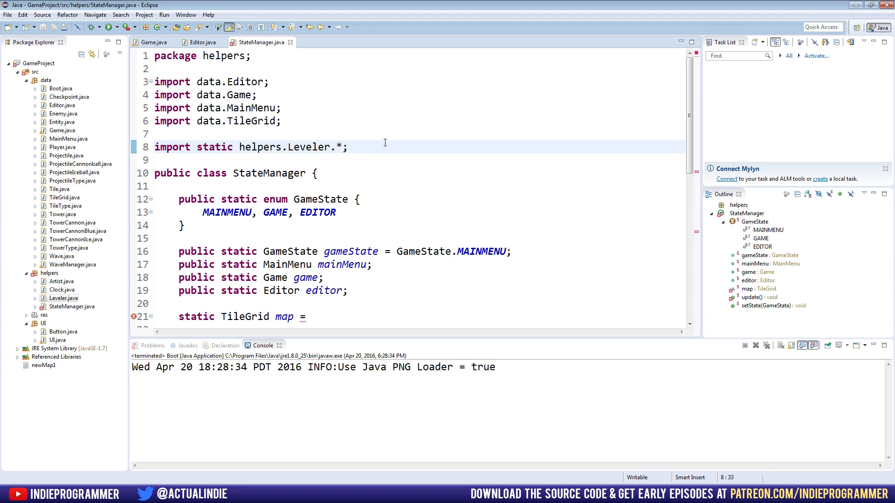
key(BackSpace)
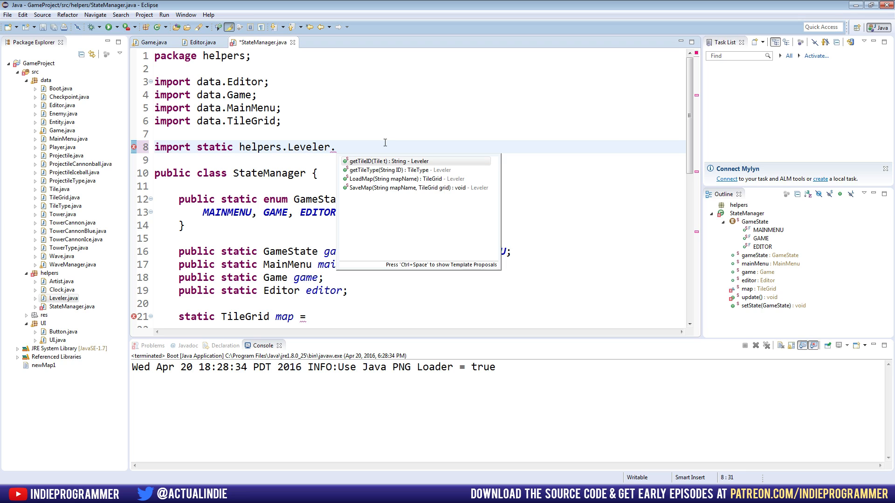
mouse_move(374, 179)
text(LoadMap;)
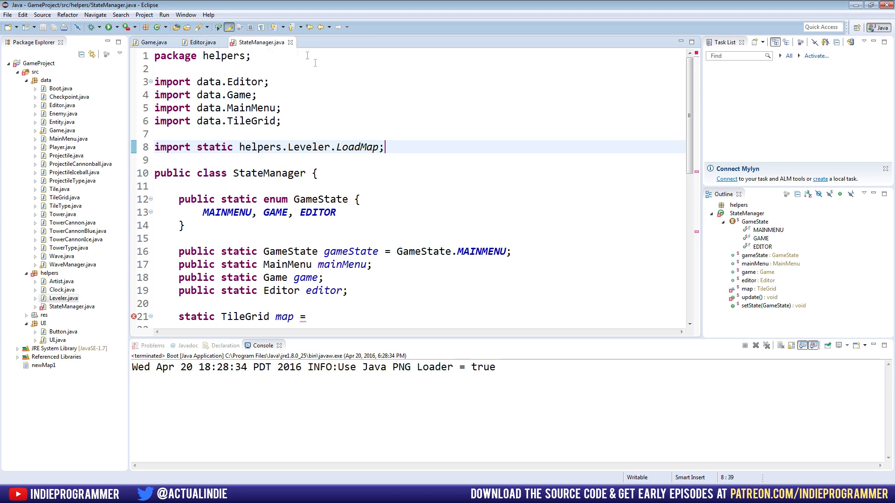
- Initialise the map field as LoadMap("newMap1")
scroll(down, 3)
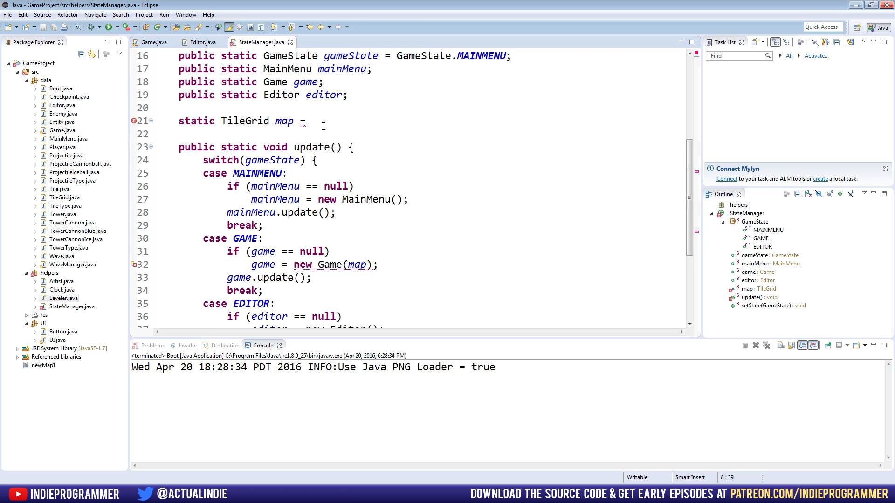
click(404, 121)
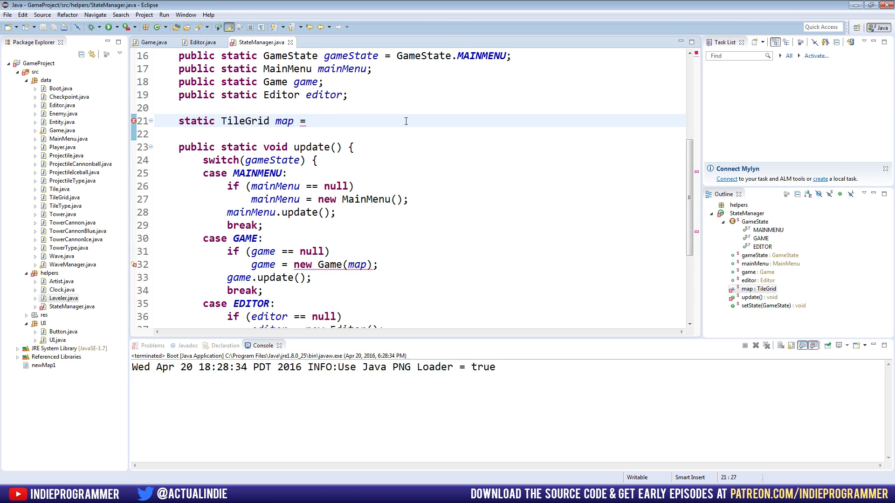
text(LoadMap())
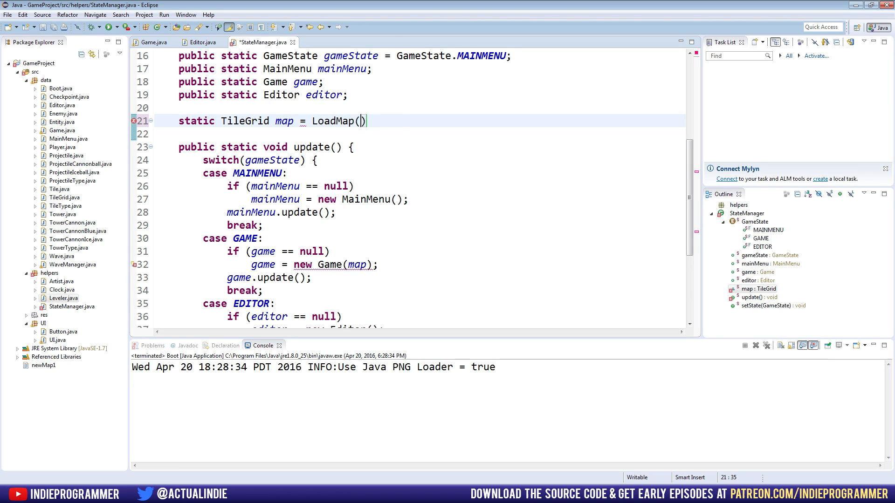
text(")
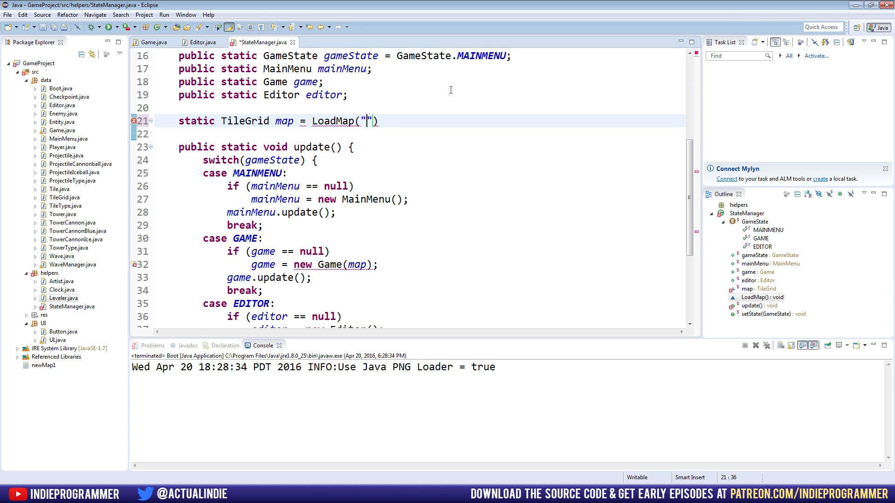
text(newMap1)
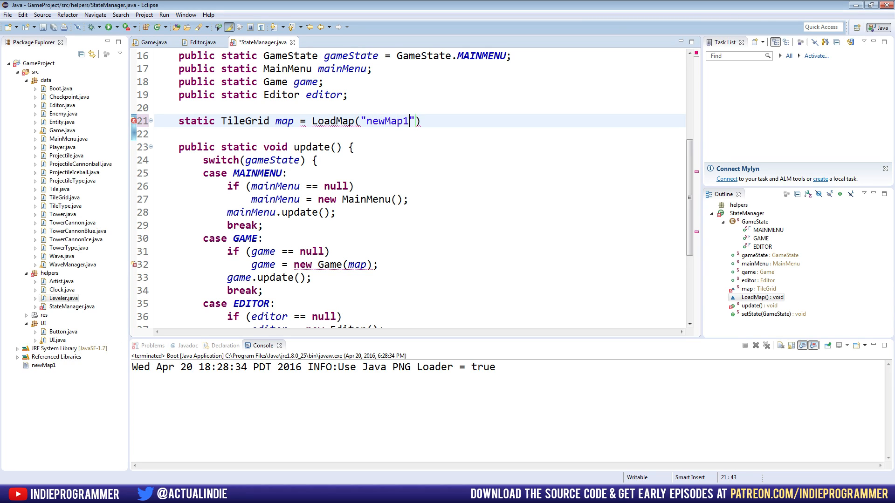
text(;)
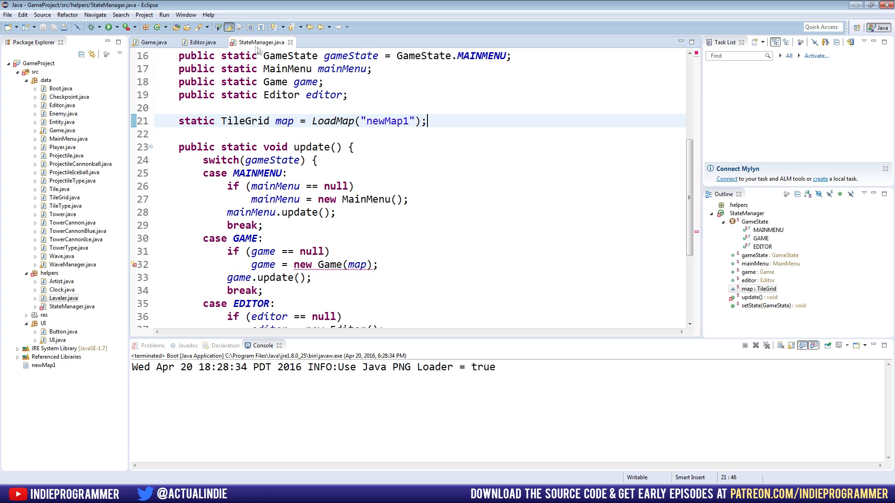
click(154, 42)
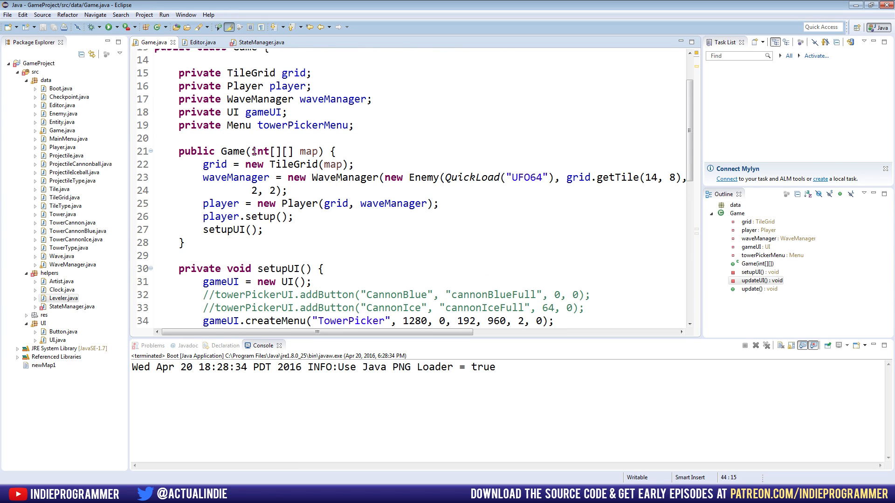
- Change Game's constructor parameter to TileGrid grid and assign it with this.grid = grid
double_click(260, 151)
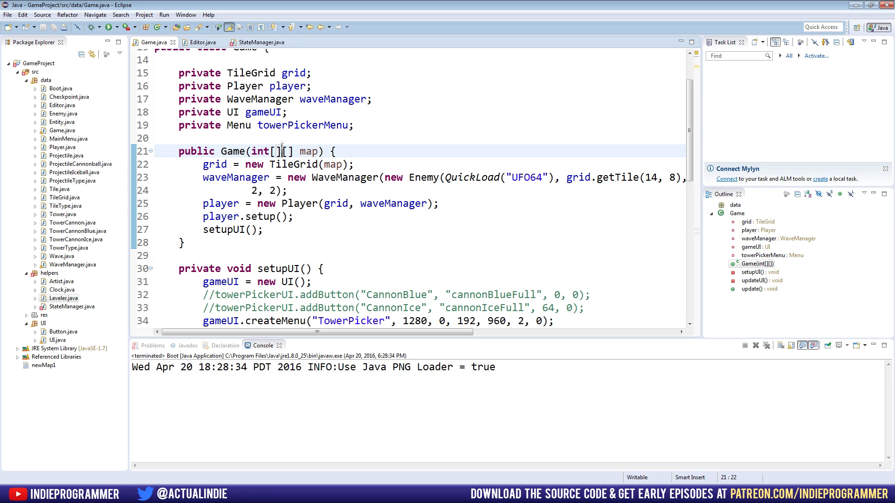
double_click(280, 151)
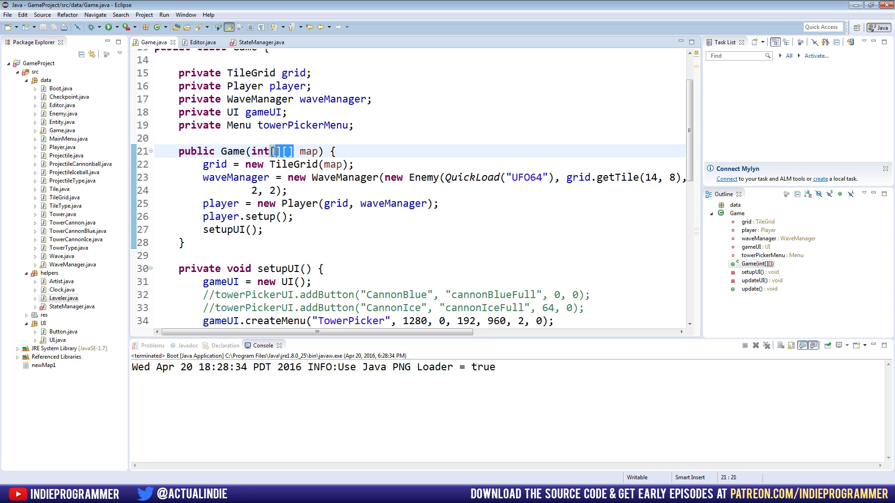
text(Tile)
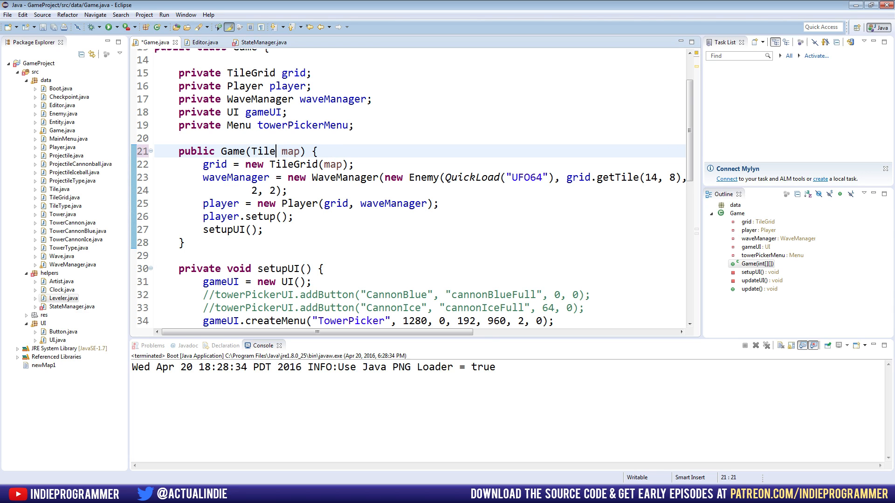
text(Grid)
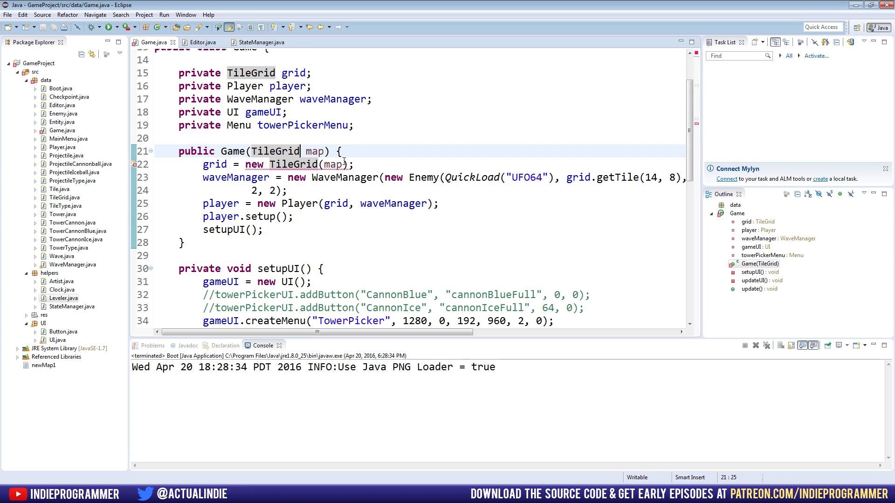
double_click(315, 151)
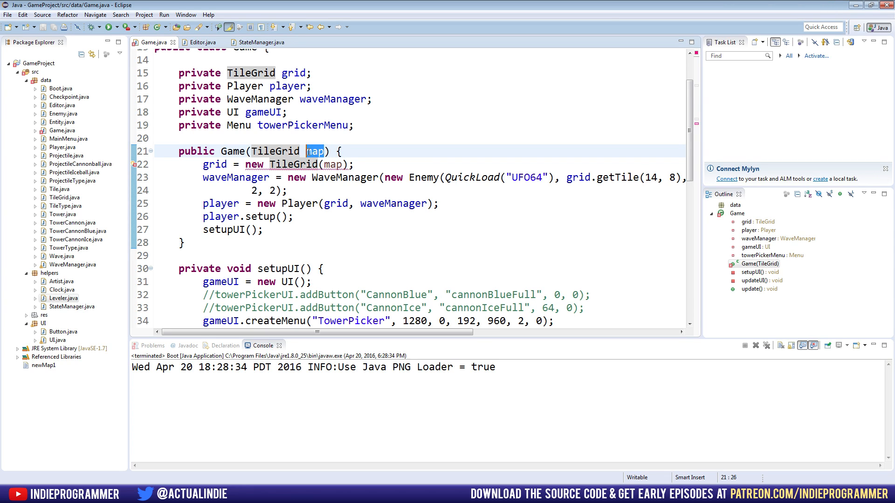
text(grid ;)
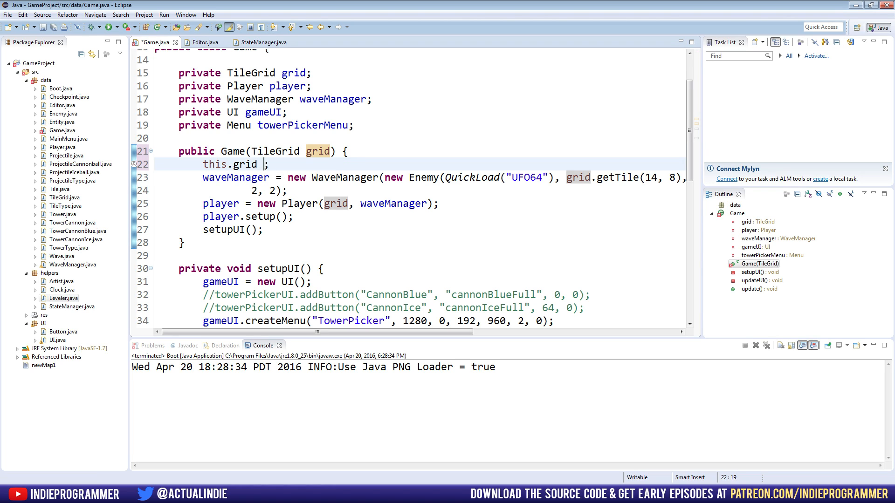
text(= grid)
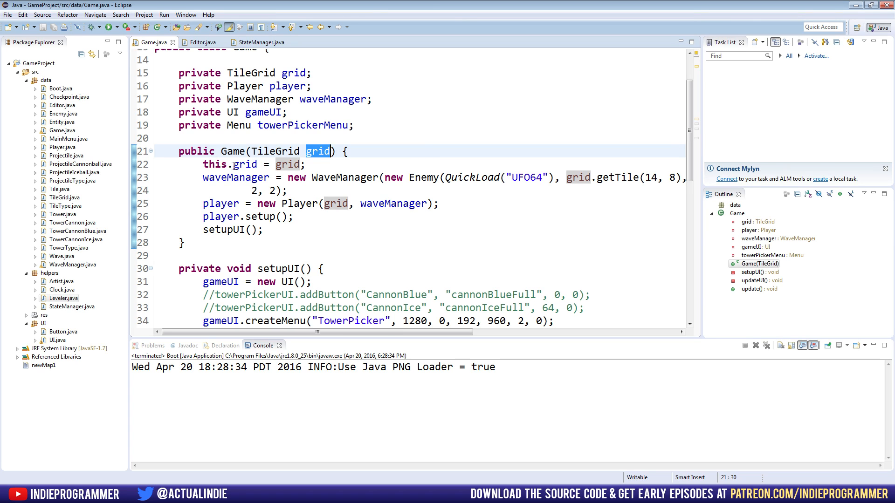
- Return to StateManager to check the error is cleared and relaunch the game
click(260, 42)
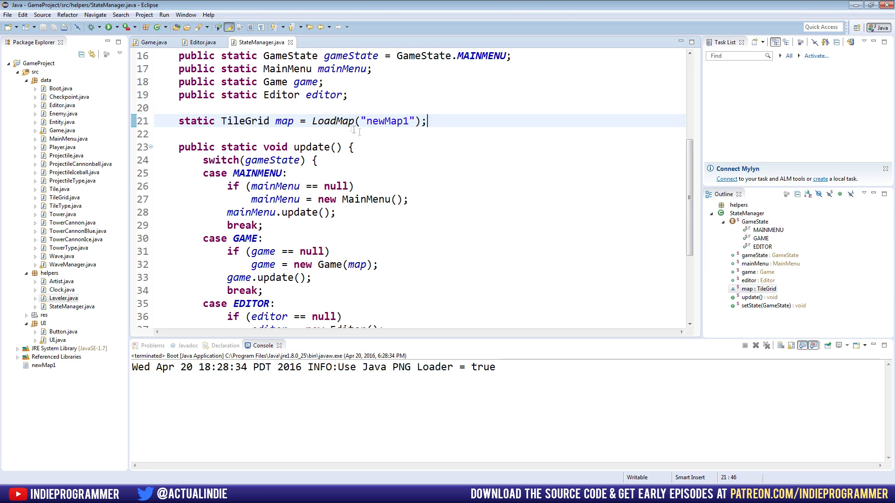
click(200, 42)
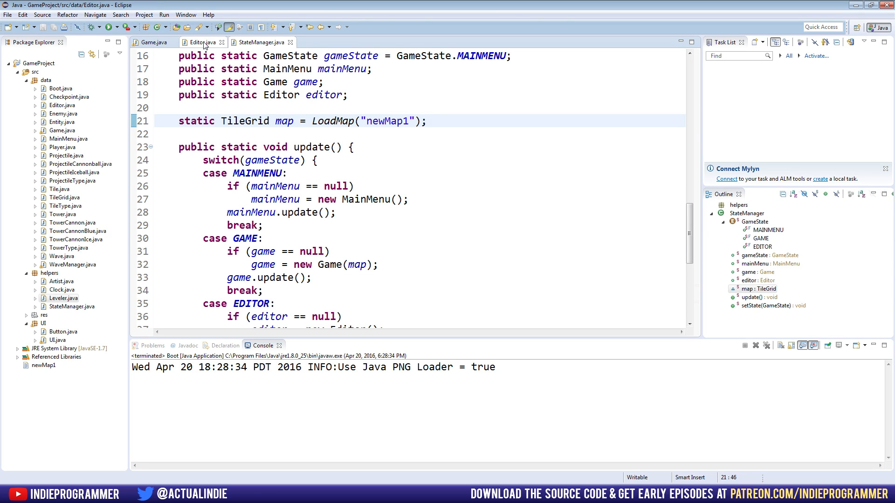
click(260, 43)
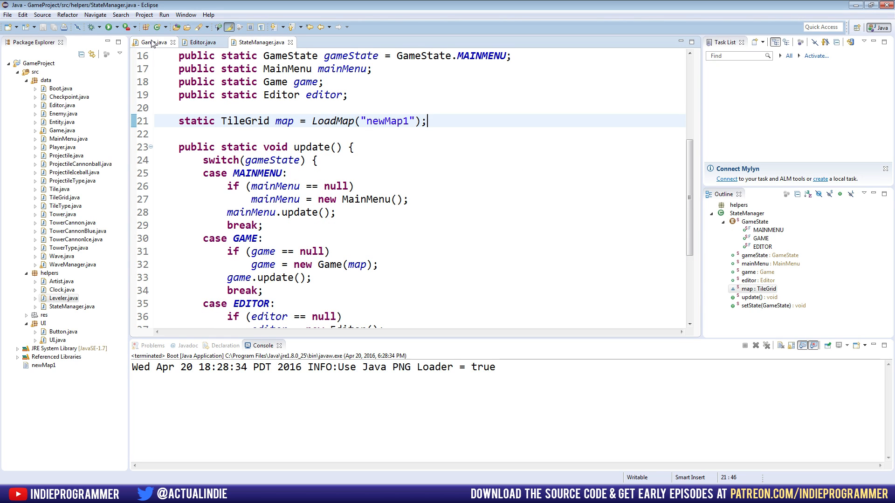
click(108, 27)
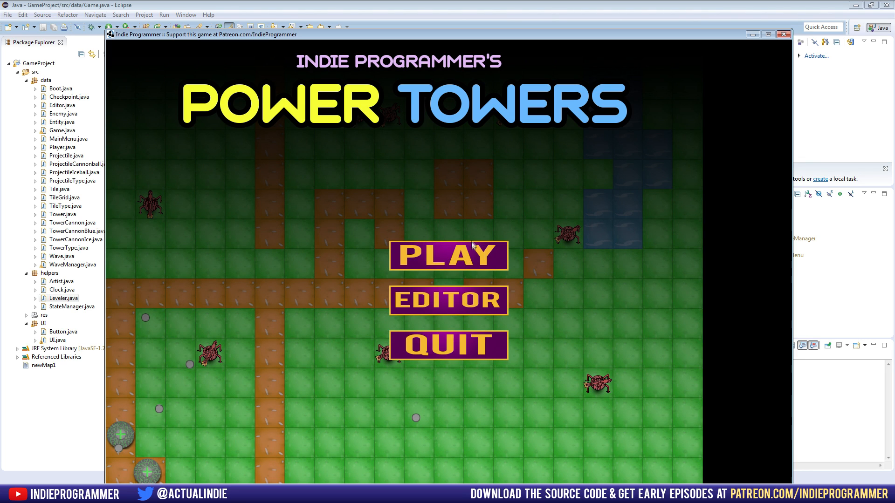
- Play Power Towers from the main menu into Wave 1, then close it
click(43, 365)
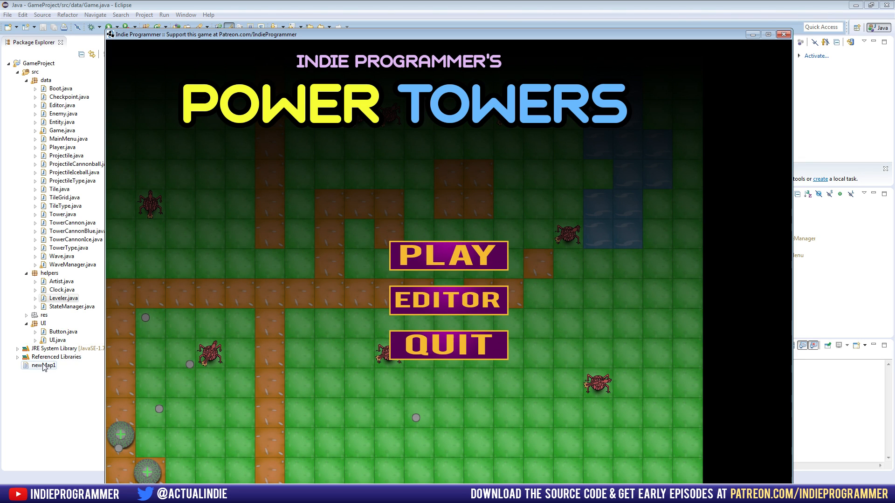
click(447, 301)
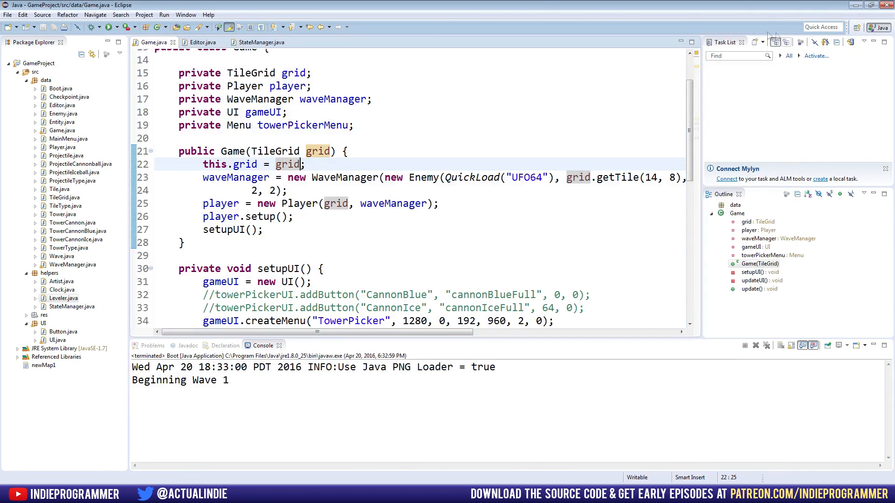
- Launch the Boot application again from the project
click(346, 177)
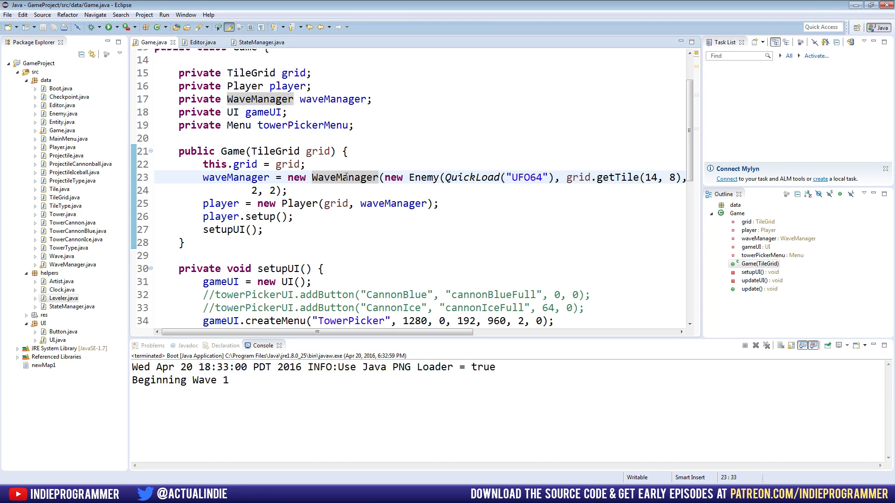
click(346, 177)
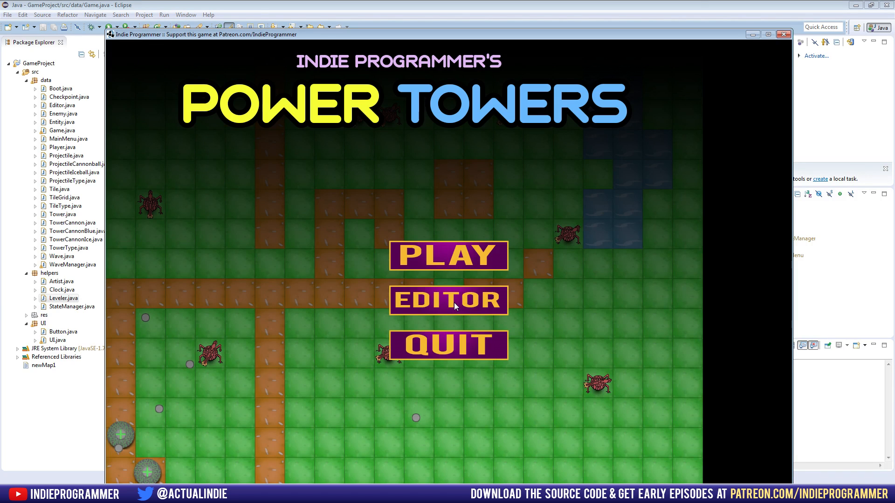
- View the loaded water, grass and dirt map in the editor, then close the game
click(448, 300)
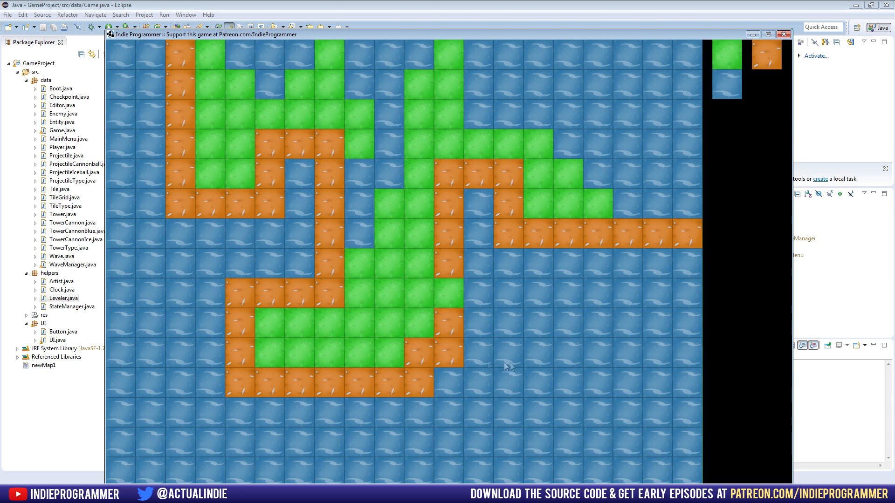
mouse_move(744, 110)
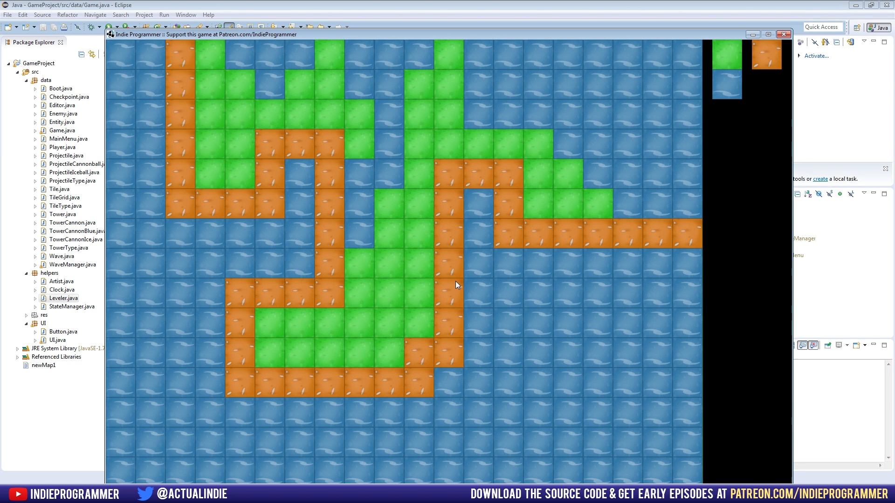
click(782, 34)
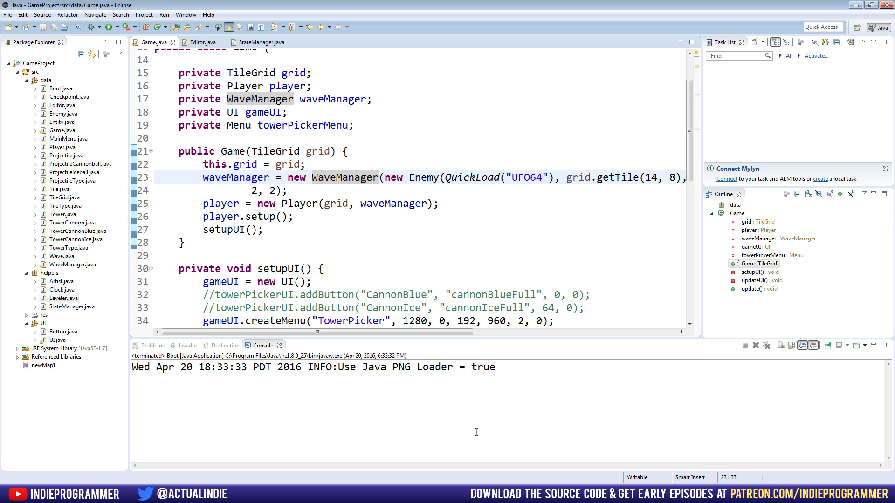
click(43, 366)
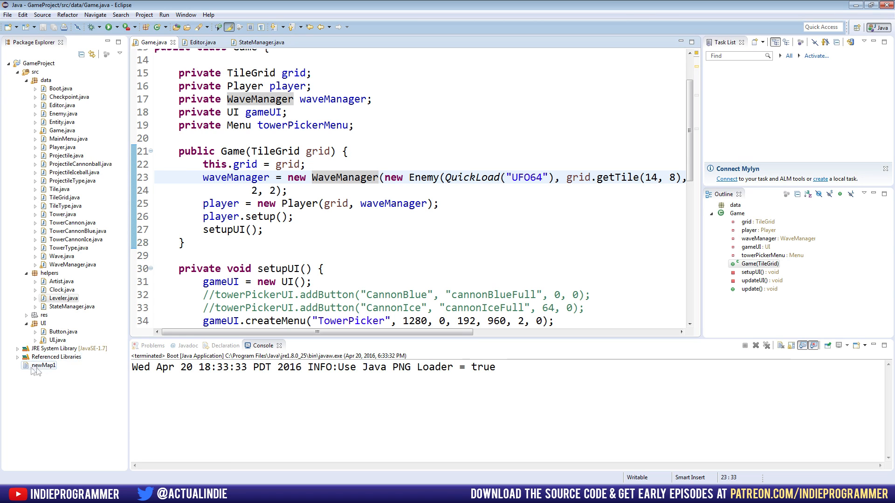
right_click(36, 63)
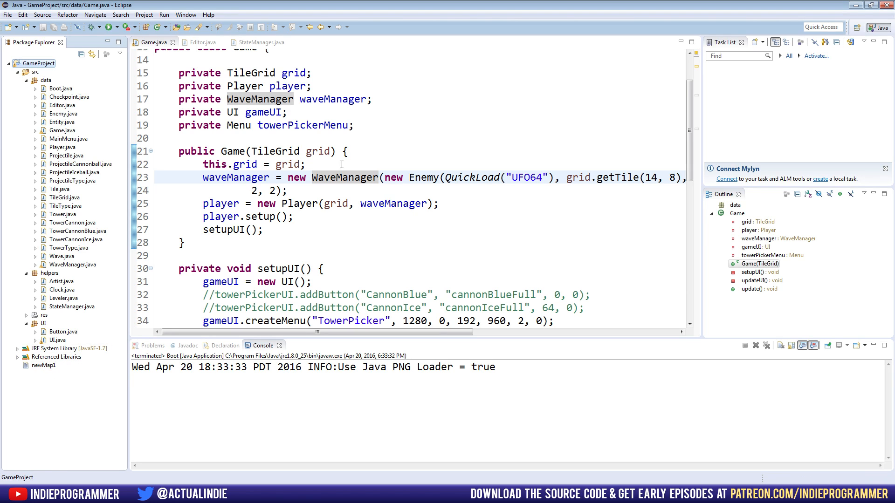
click(313, 164)
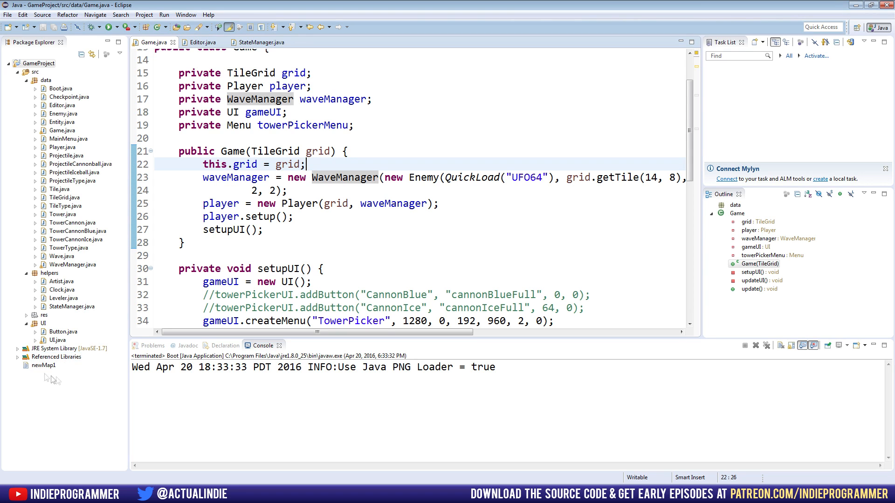
click(201, 42)
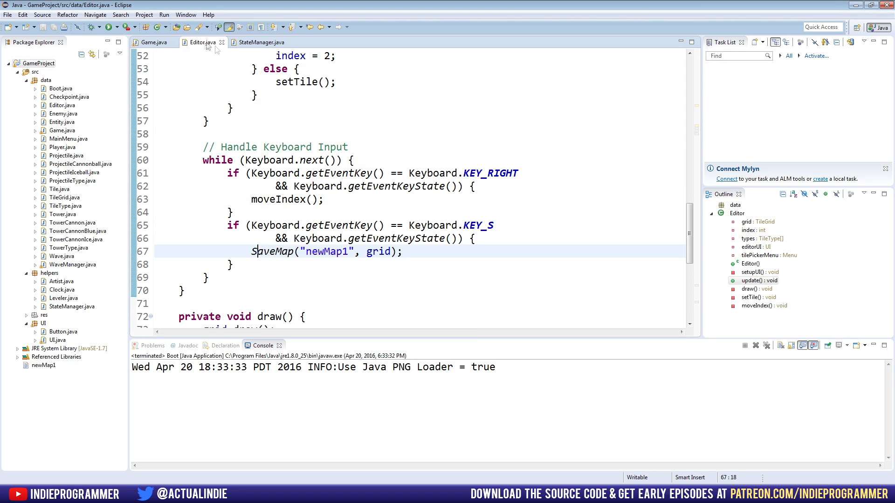
double_click(326, 251)
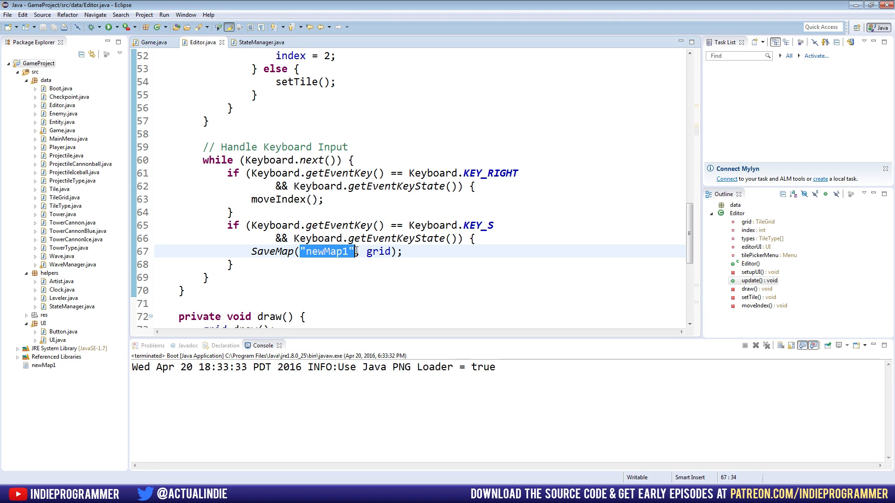
click(336, 251)
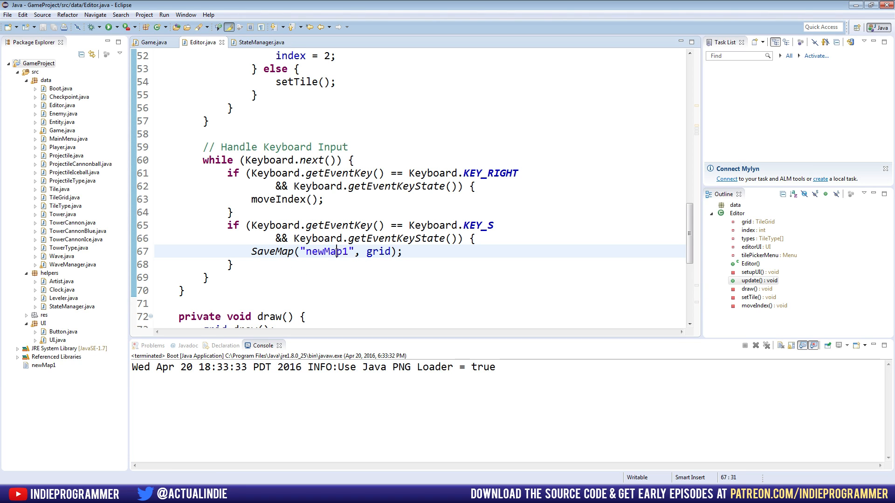
click(152, 43)
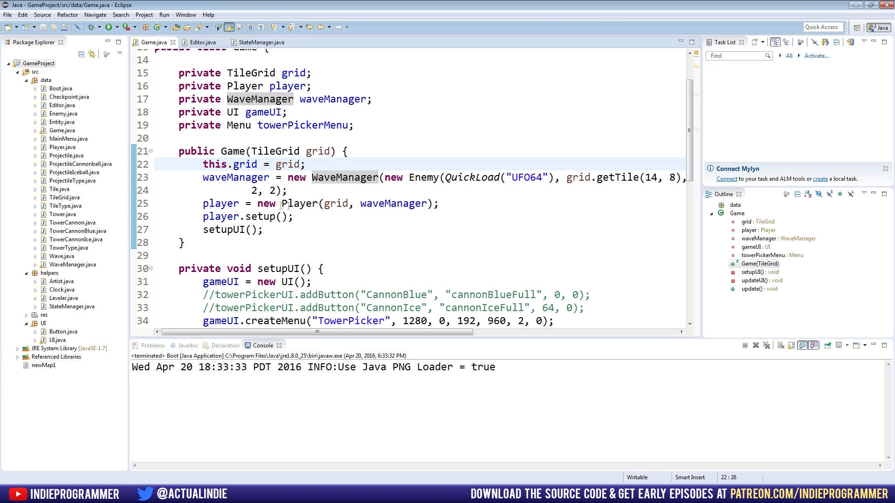
- Test-run the game on the loaded map into wave 1, then close it
click(109, 27)
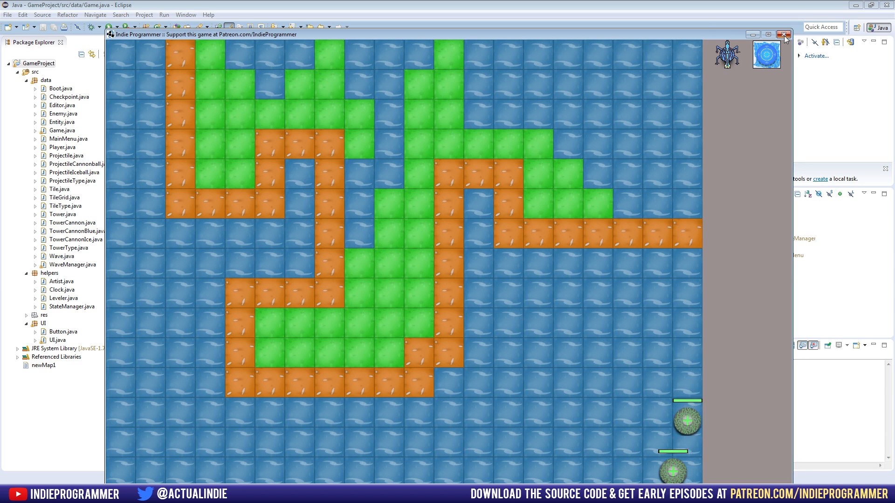
click(782, 34)
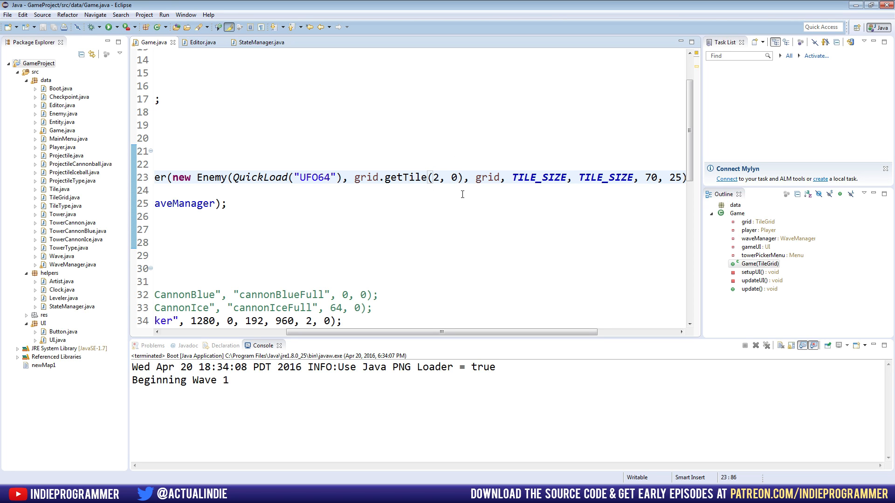
- Relaunch the game to test enemies spawning from tile (2, 0)
click(108, 27)
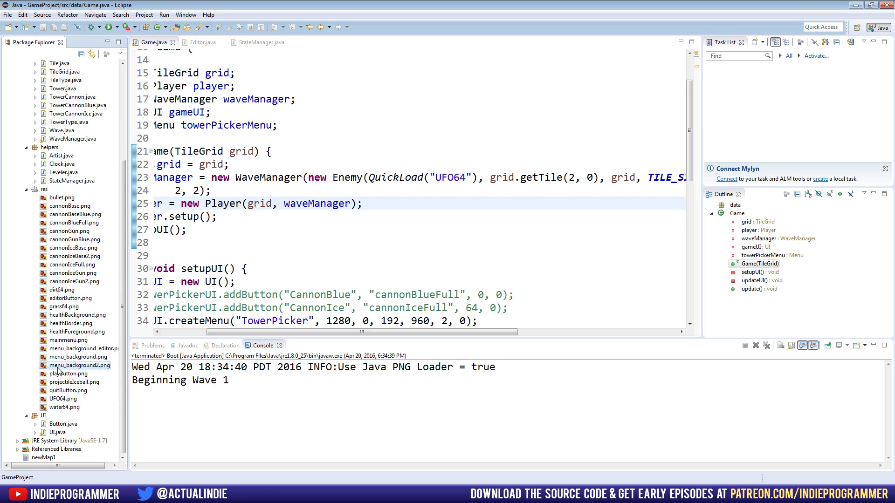
click(72, 264)
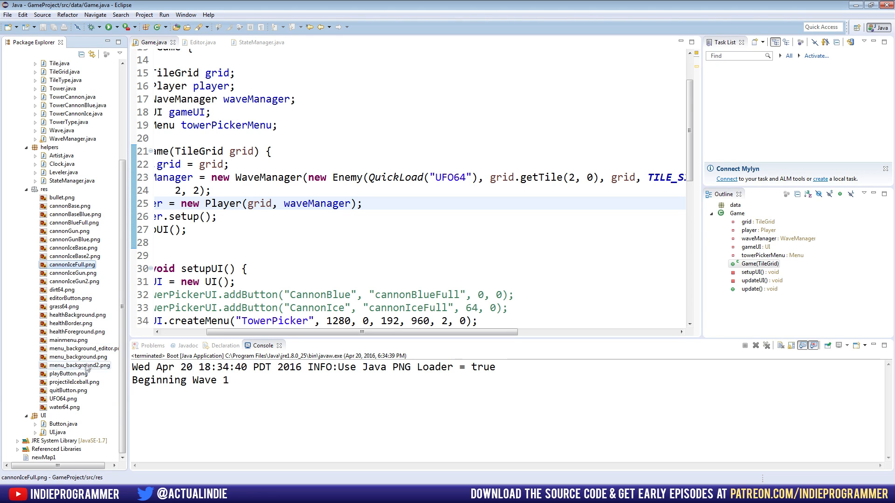
click(78, 357)
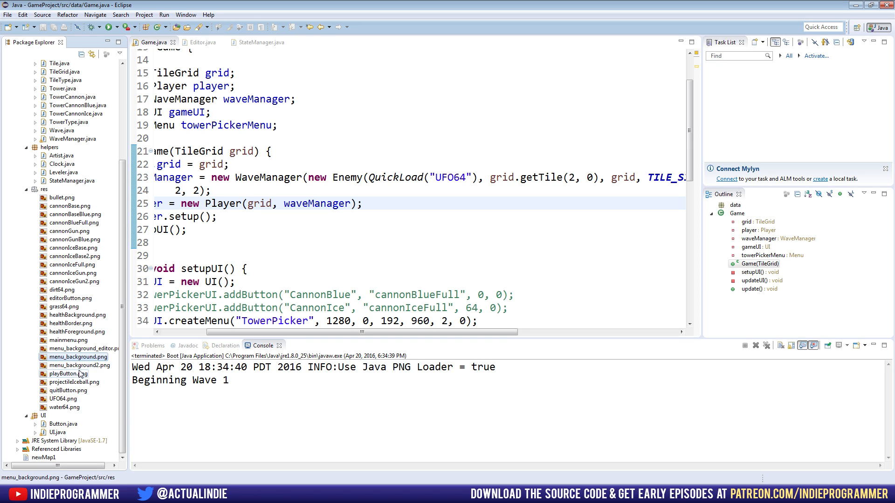
click(82, 348)
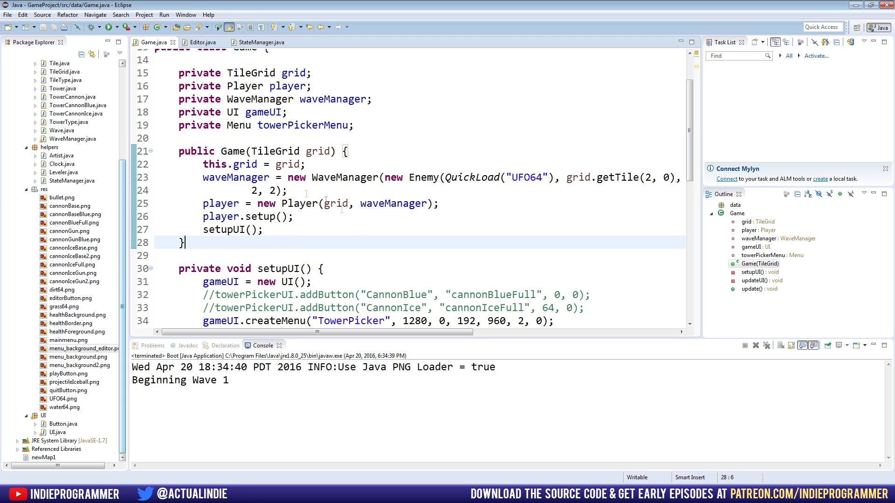
click(119, 27)
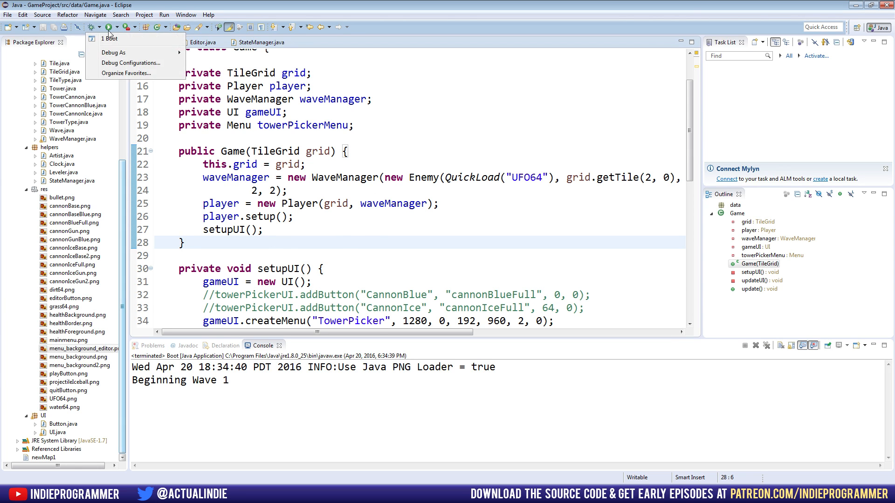
click(109, 38)
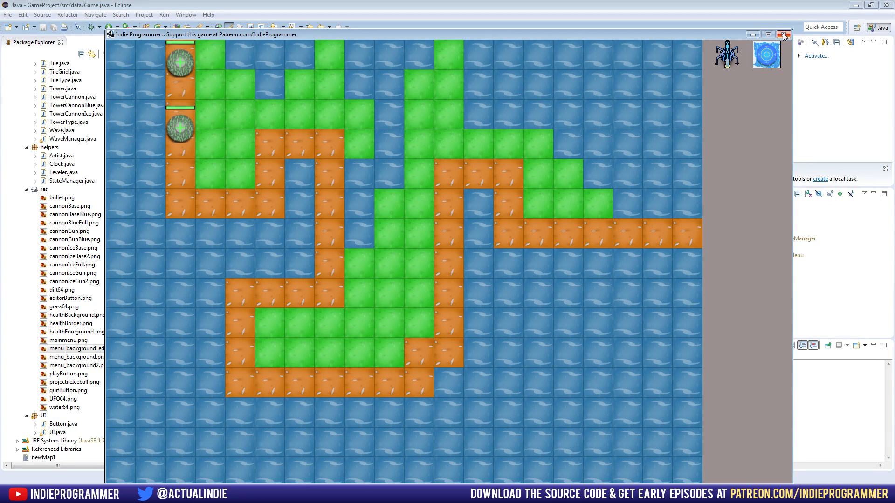
click(782, 34)
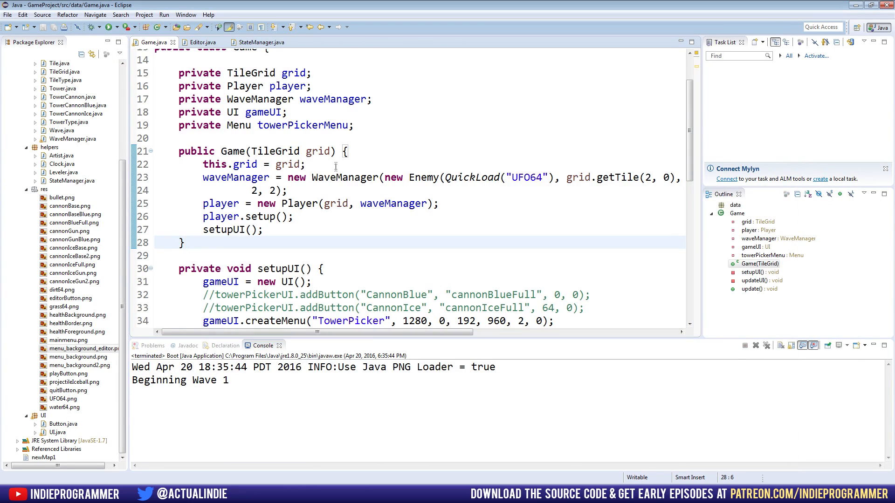
click(83, 348)
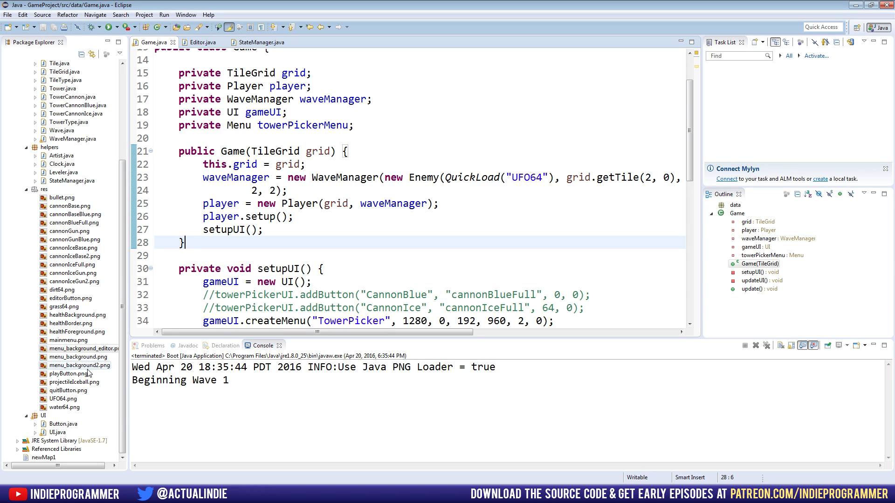
click(78, 366)
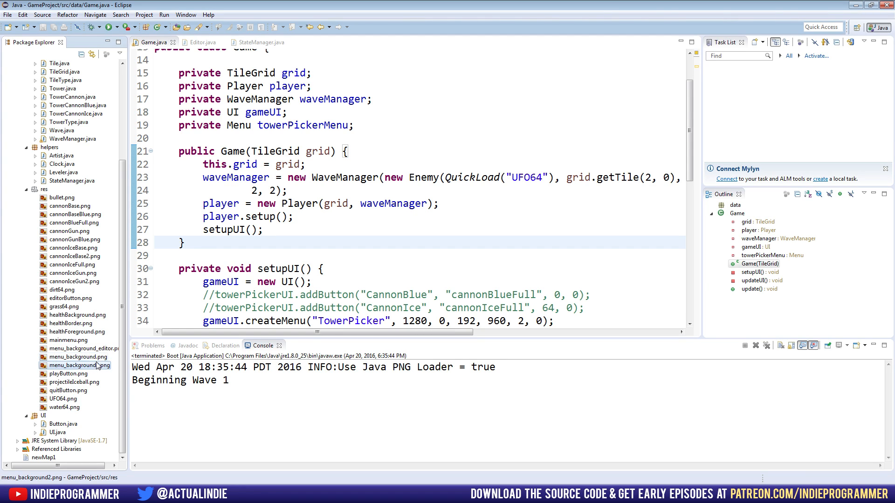
click(78, 365)
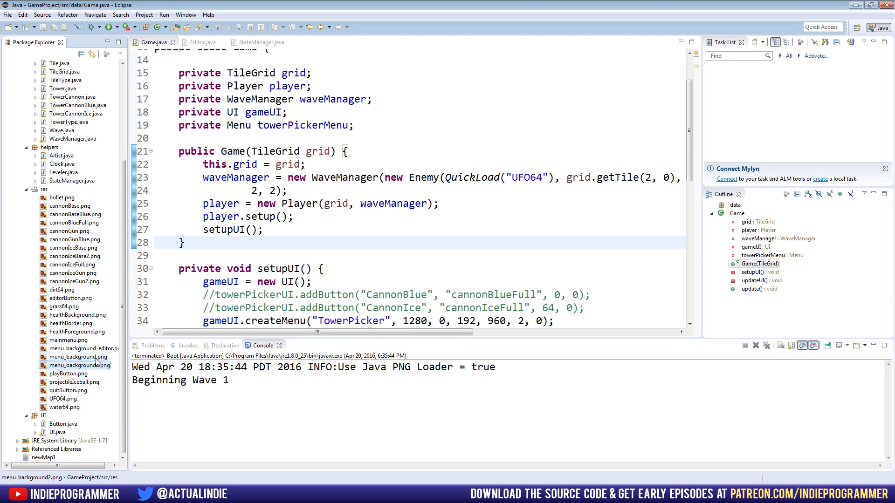
click(80, 366)
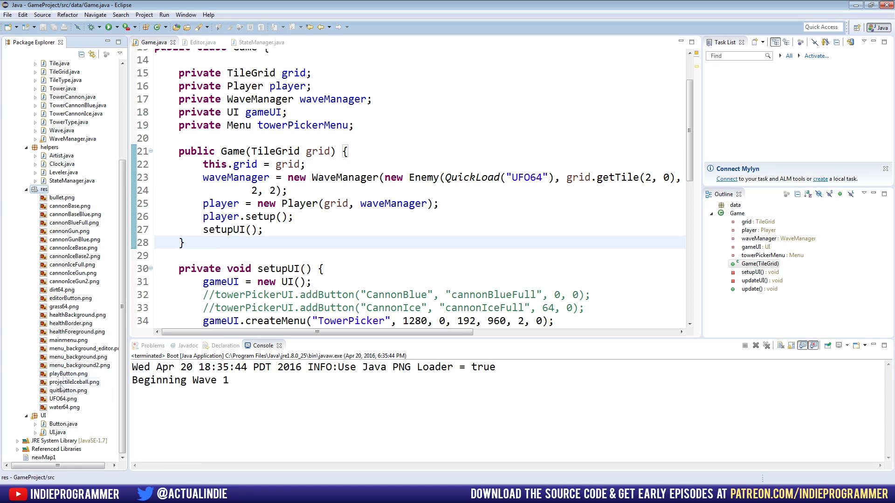
click(228, 255)
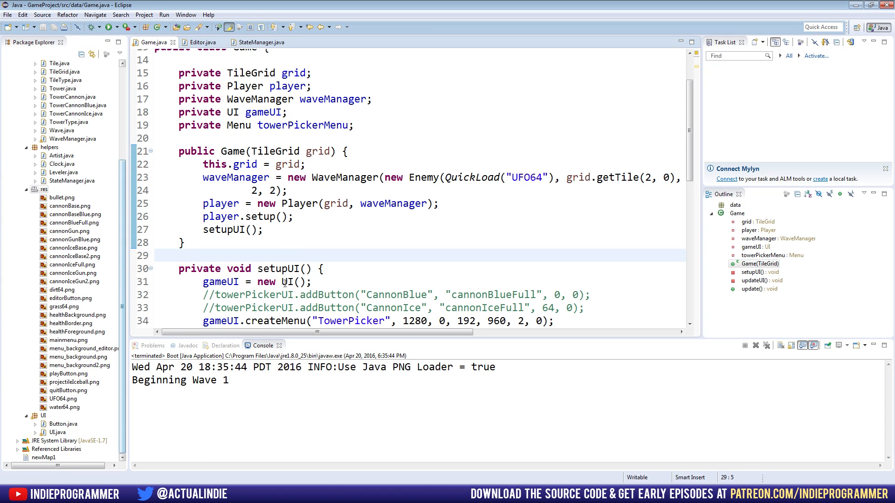
mouse_move(330, 203)
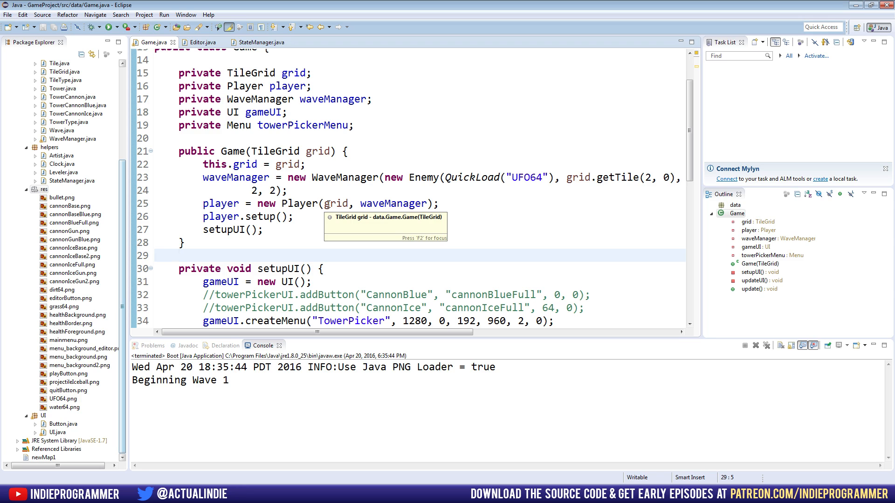
click(178, 255)
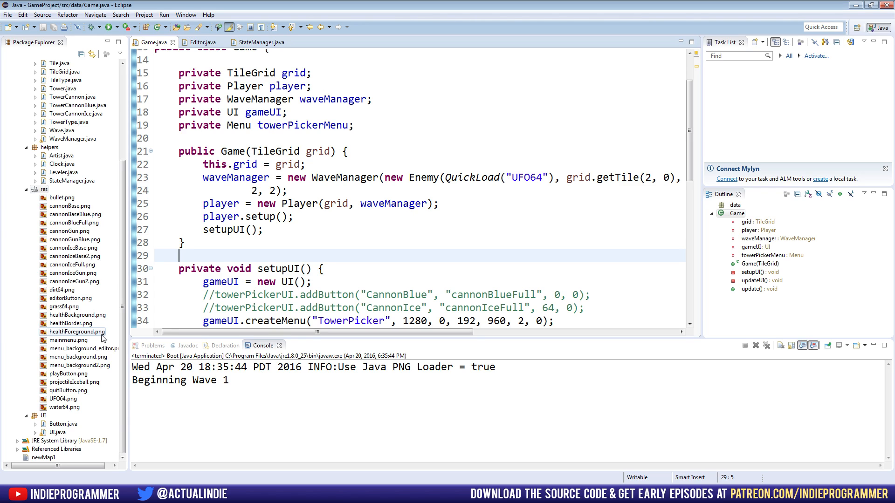
click(80, 348)
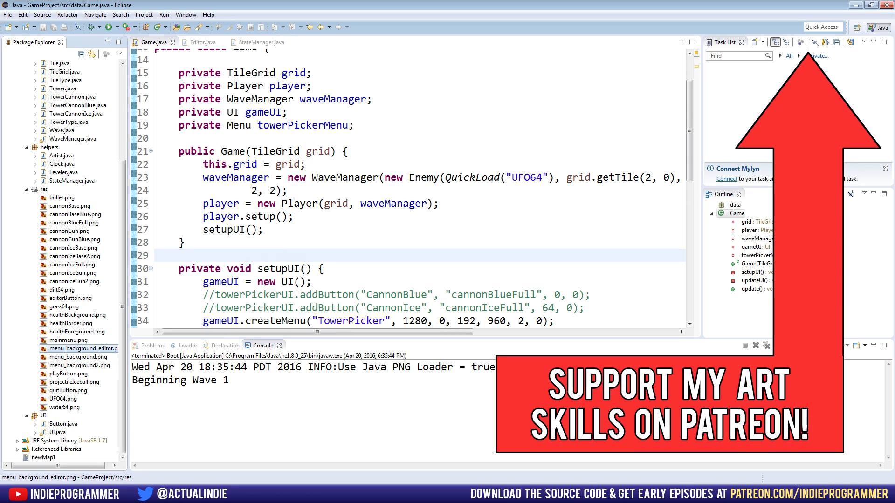
click(277, 203)
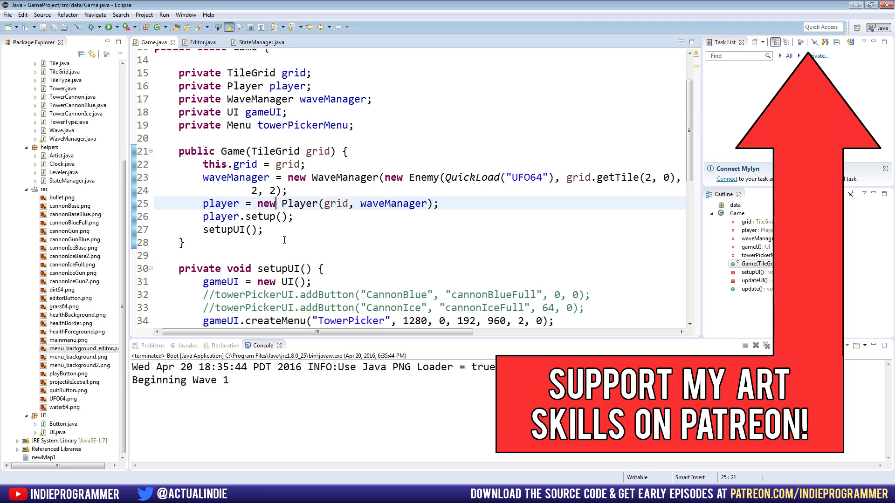
- In Game.java, change the TowerPicker createMenu y offset to 100
scroll(down, 3)
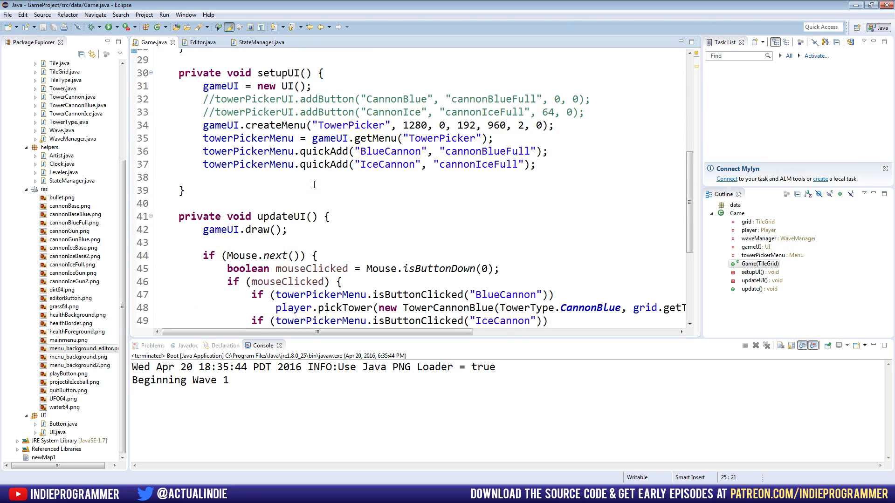
scroll(down, 3)
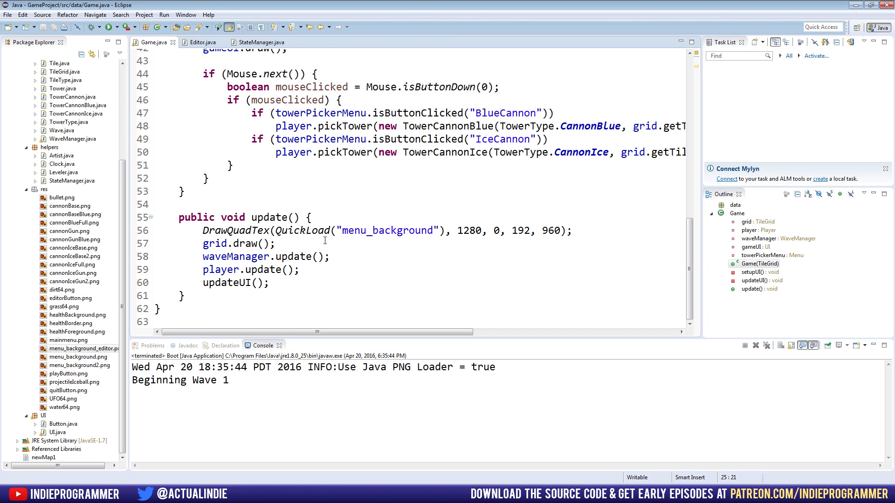
mouse_move(407, 229)
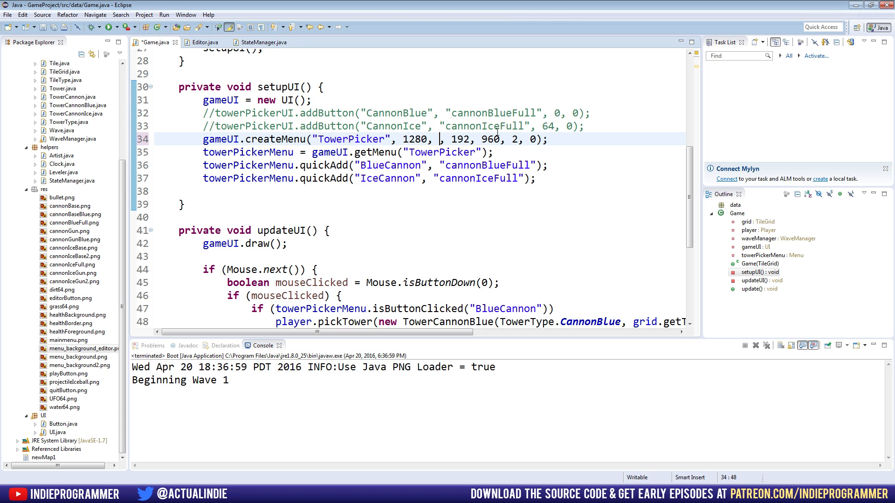
text(100)
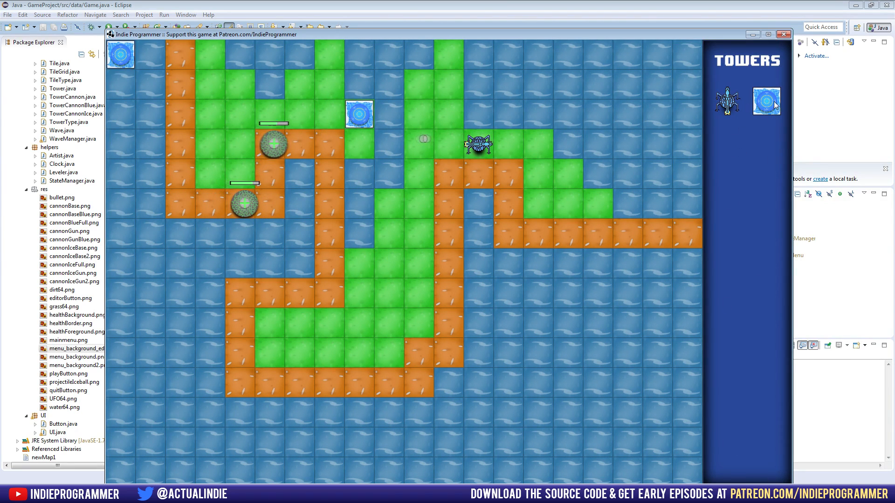
- Close the Power Towers window after viewing the editor's tile panel
click(783, 34)
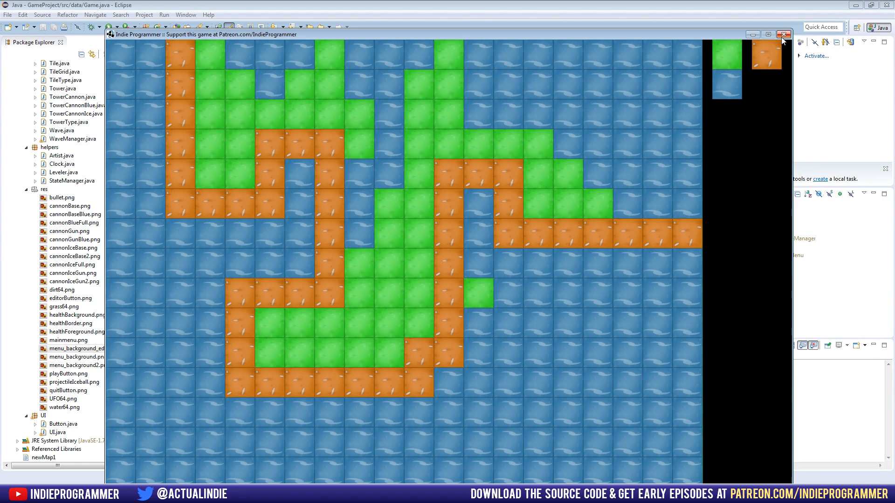
mouse_move(782, 40)
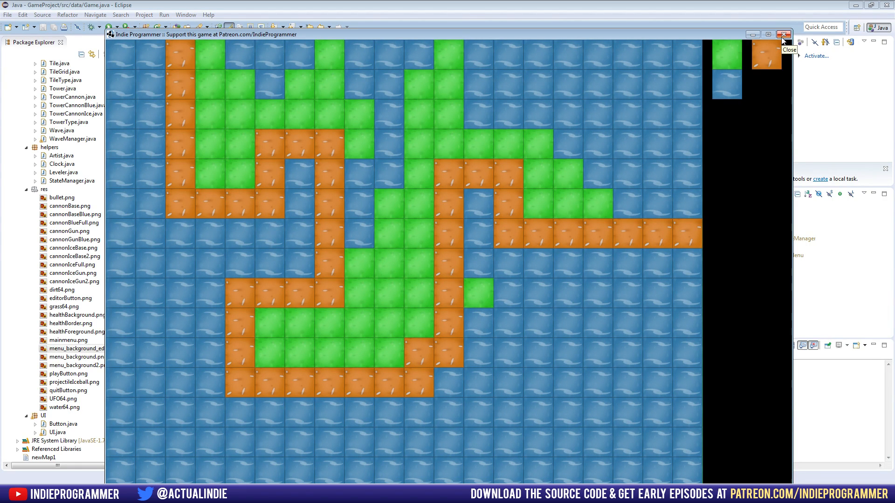
mouse_move(716, 62)
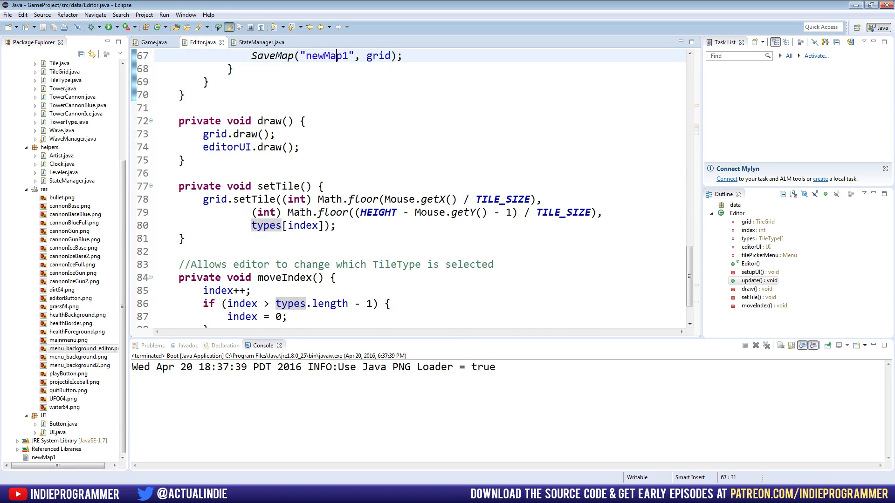
- Draw menu_background2 at (1280, 0, 192, 960), set TilePicker y to 100, and run
text(DrawQuadTex(QuickLoad("menu_background2"), 1280, 0, 192, 960);)
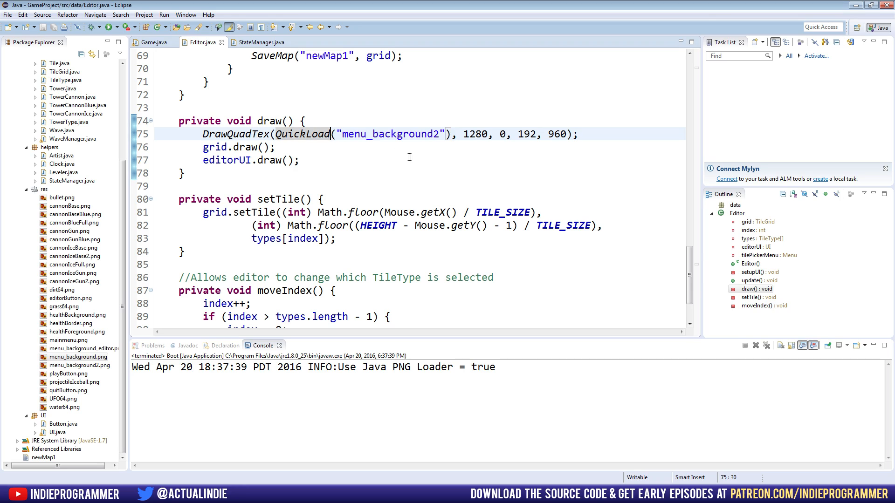
click(441, 134)
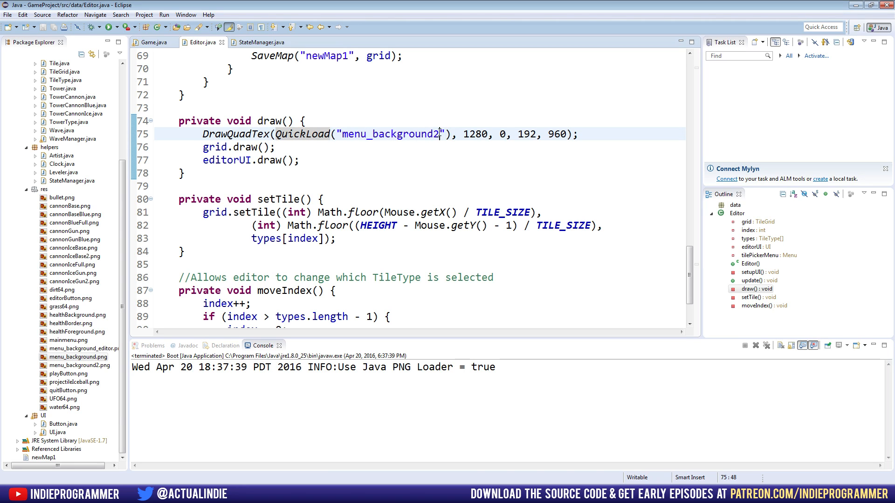
mouse_move(84, 349)
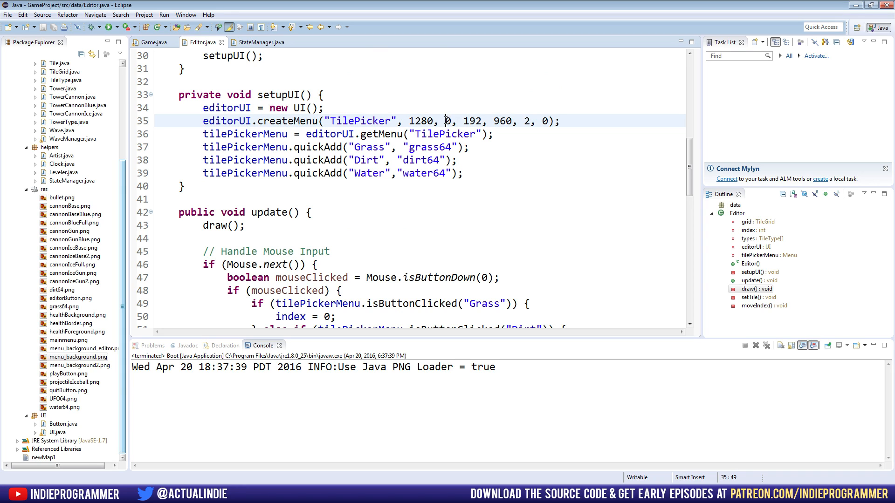
text(00)
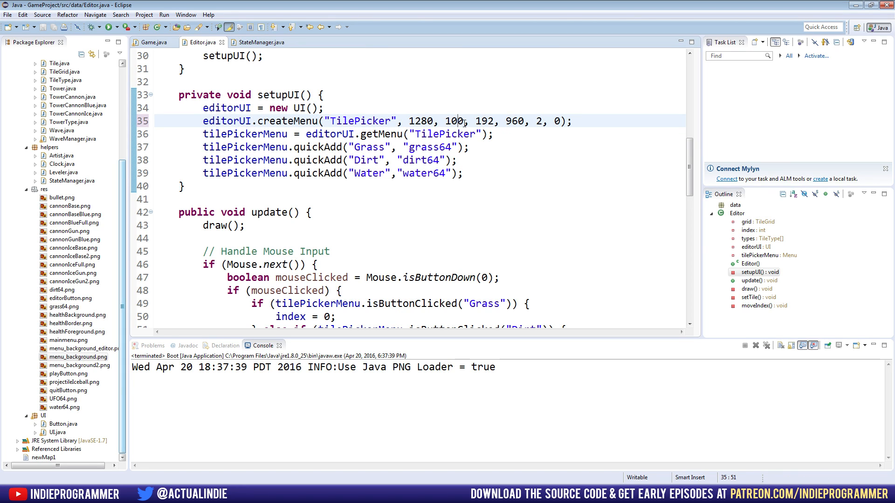
click(106, 27)
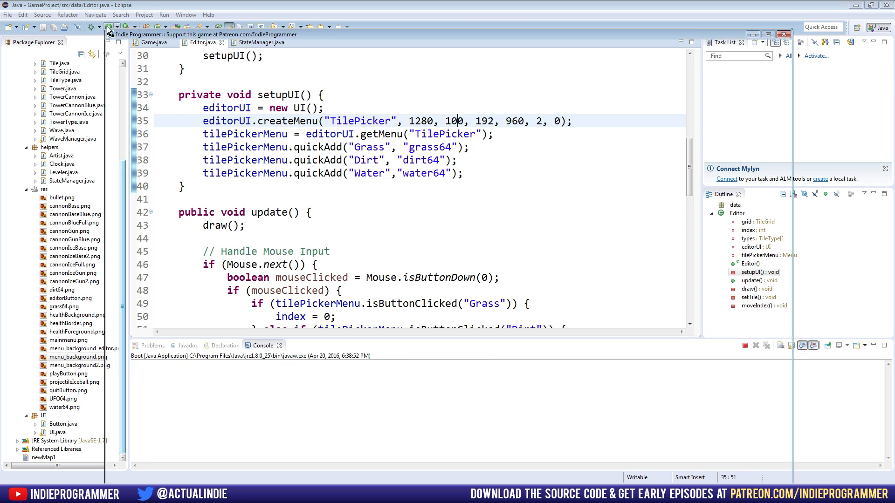
- Relaunch the game, enter the map editor, and paint grass patches onto the water
click(107, 27)
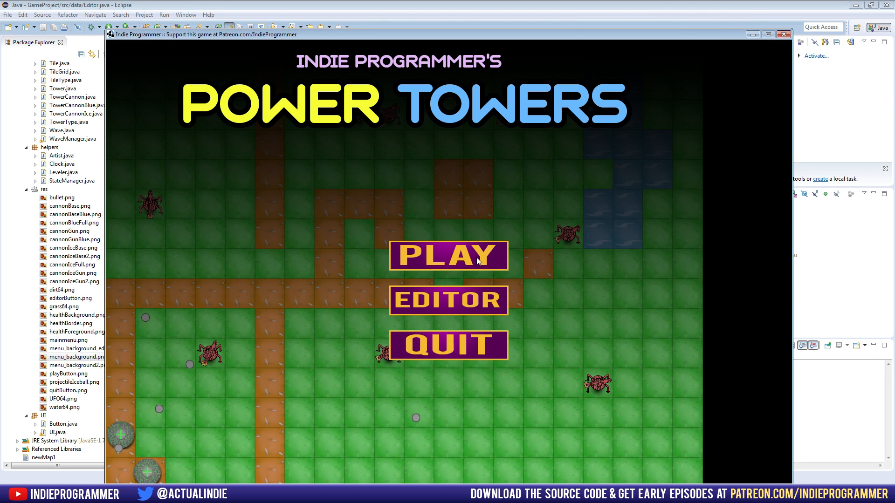
click(448, 300)
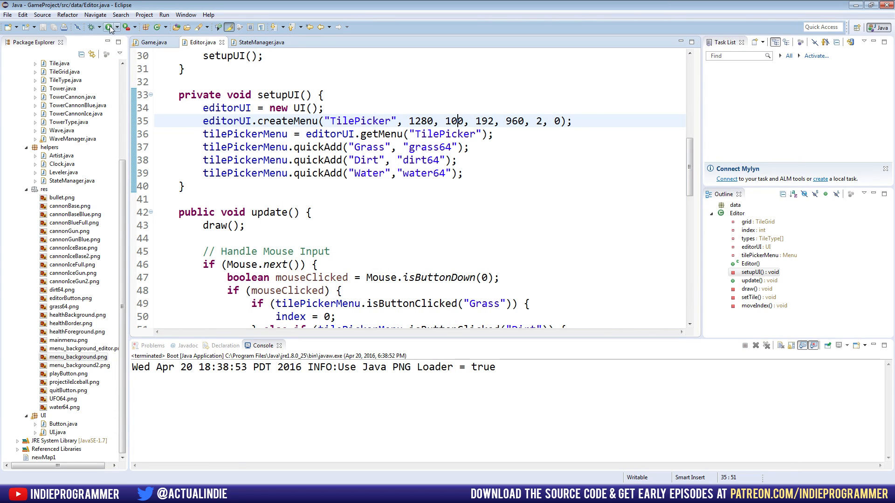
click(110, 27)
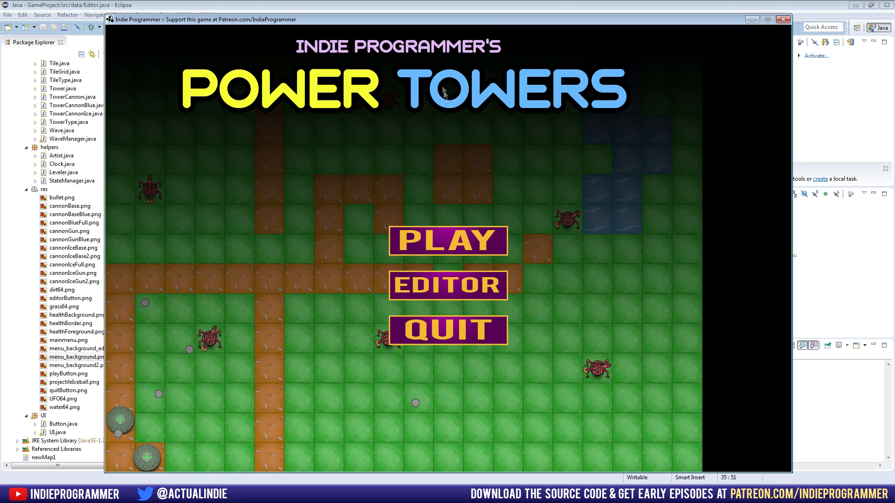
click(447, 285)
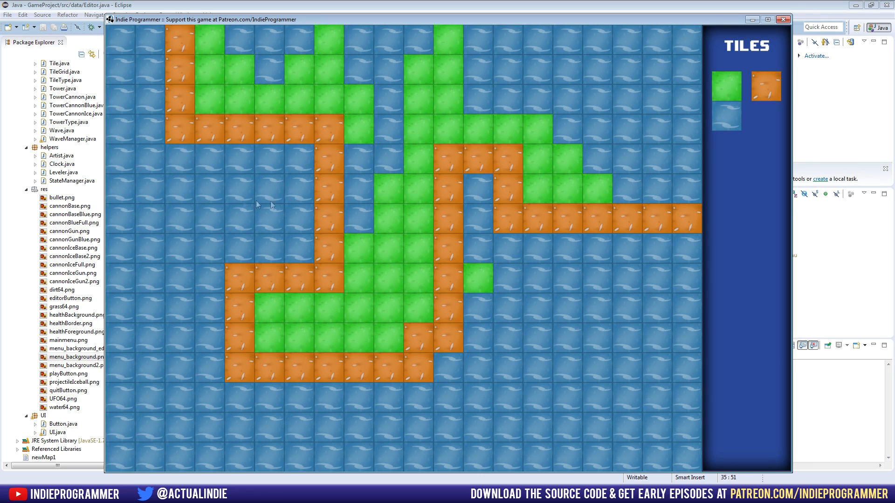
mouse_move(358, 135)
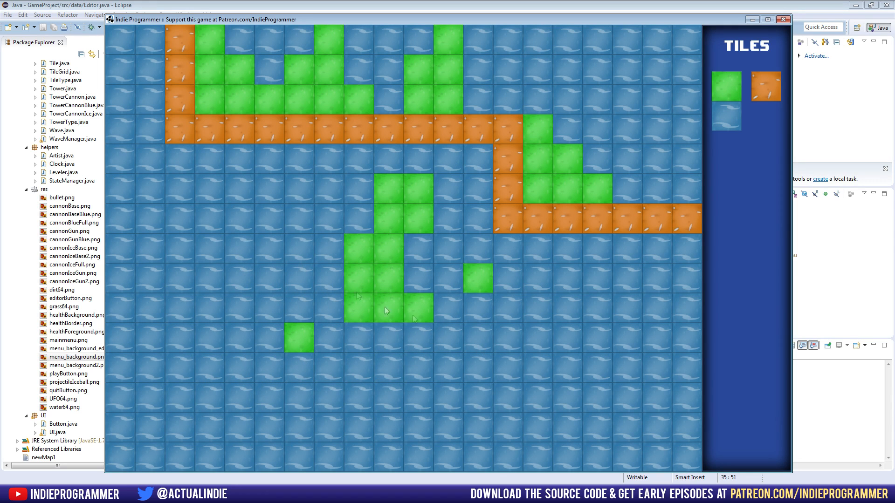
click(180, 279)
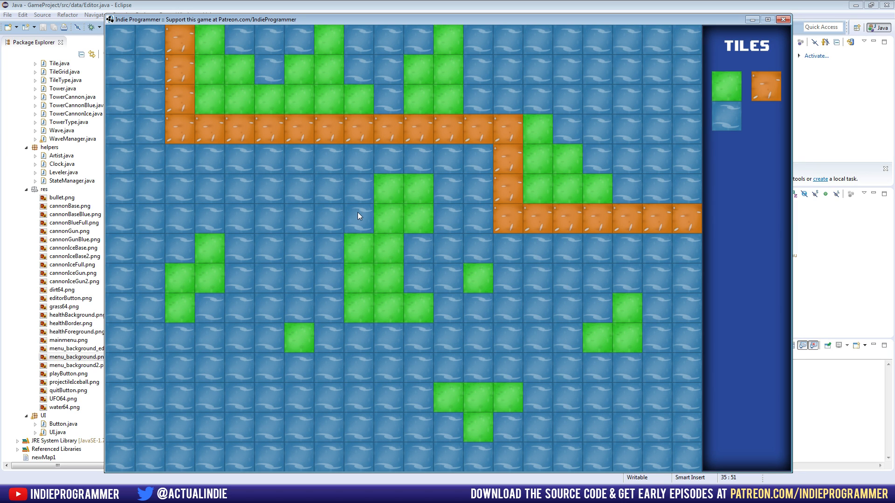
mouse_move(417, 172)
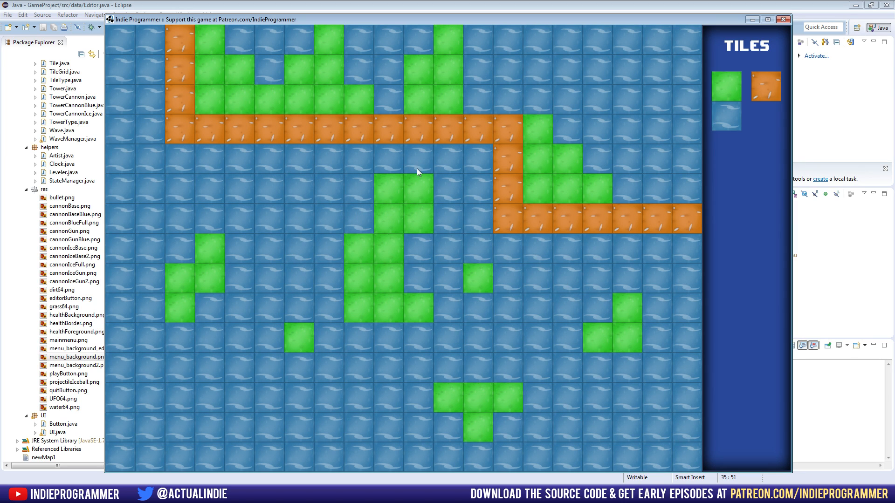
mouse_move(606, 137)
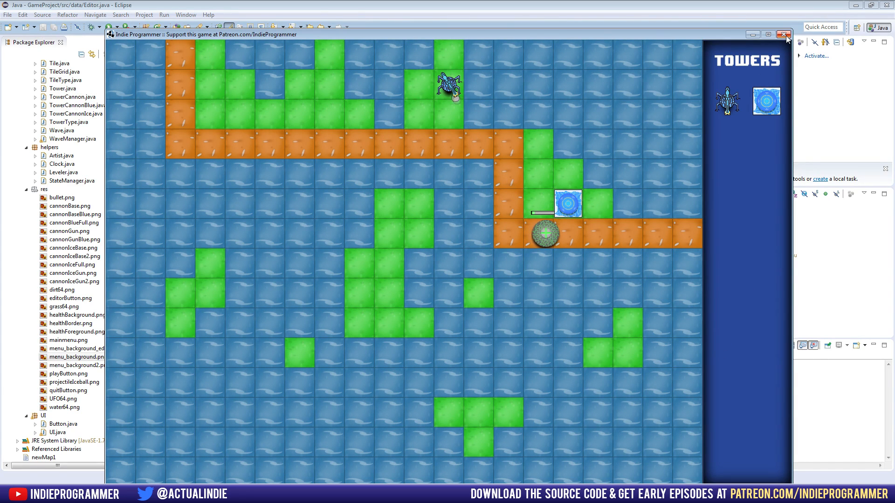
- Close the game window after playing the repainted map through wave 2
click(782, 34)
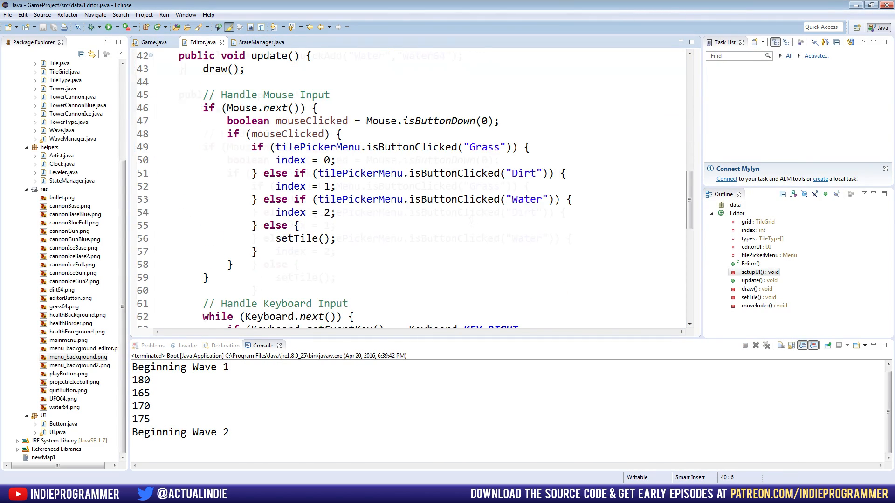
scroll(down, 3)
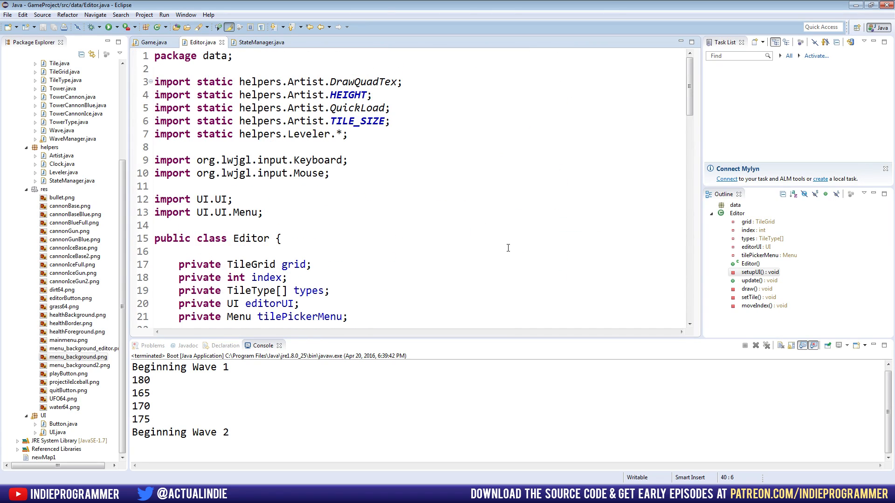
scroll(down, 3)
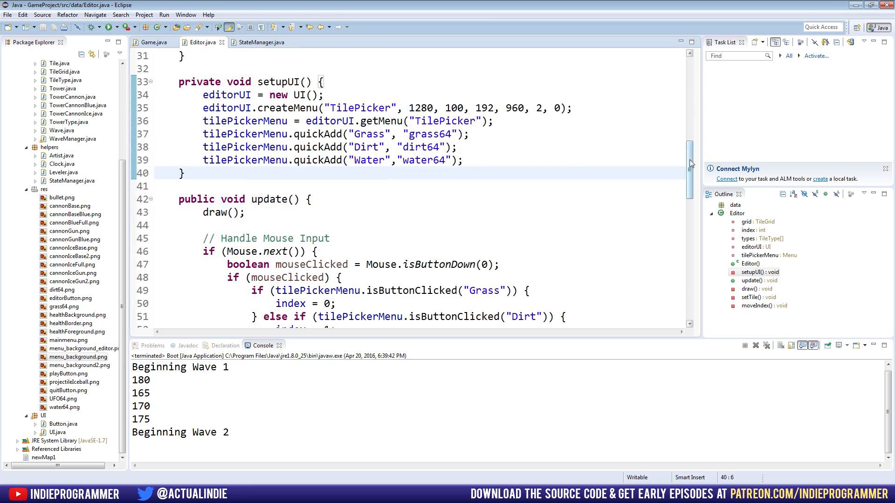
scroll(down, 3)
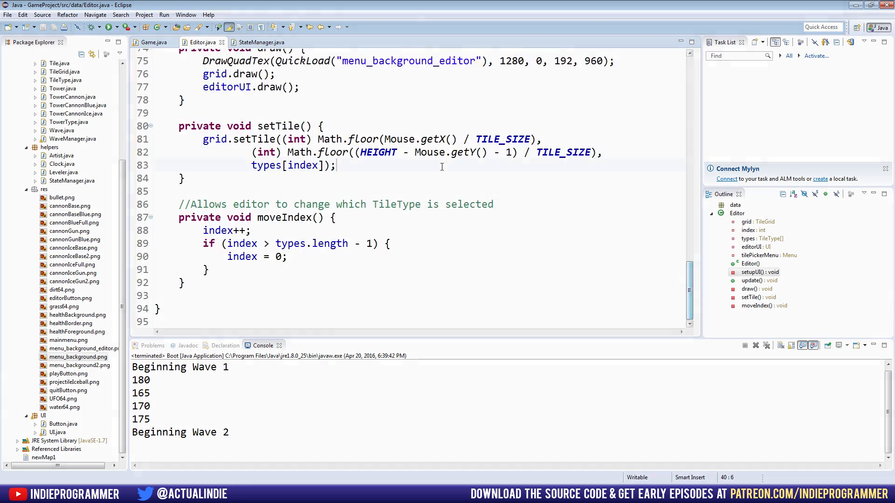